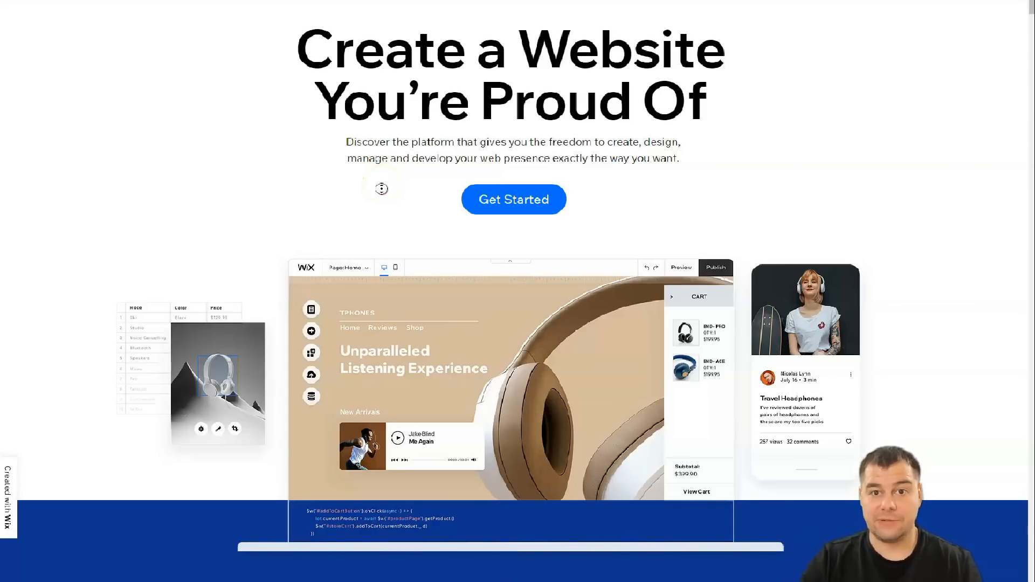
Scroll down through the Wix start page.
{"action": "scroll", "scroll_direction": "down", "scroll_amount": 3}
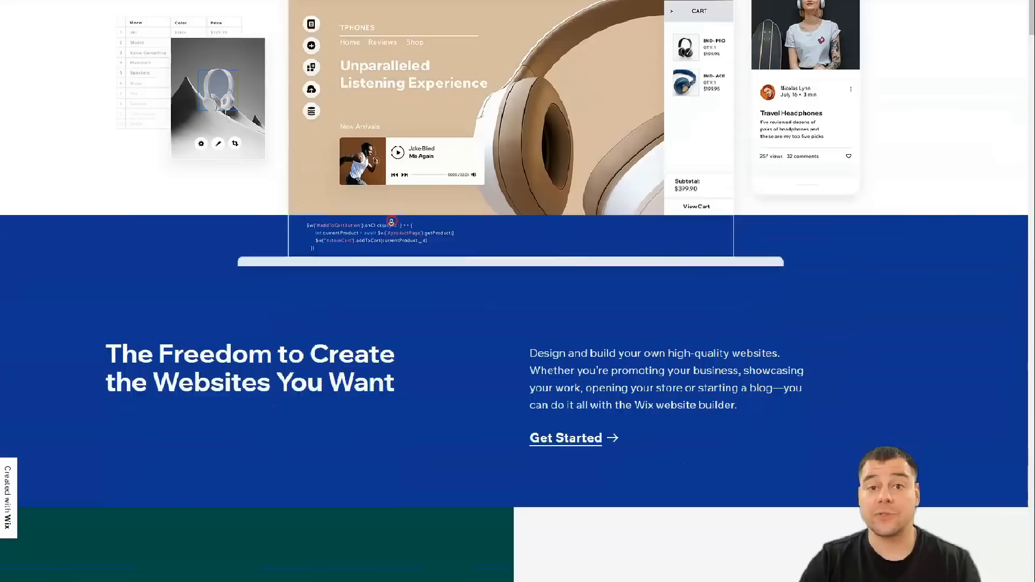
{"action": "scroll", "scroll_direction": "down", "scroll_amount": 3}
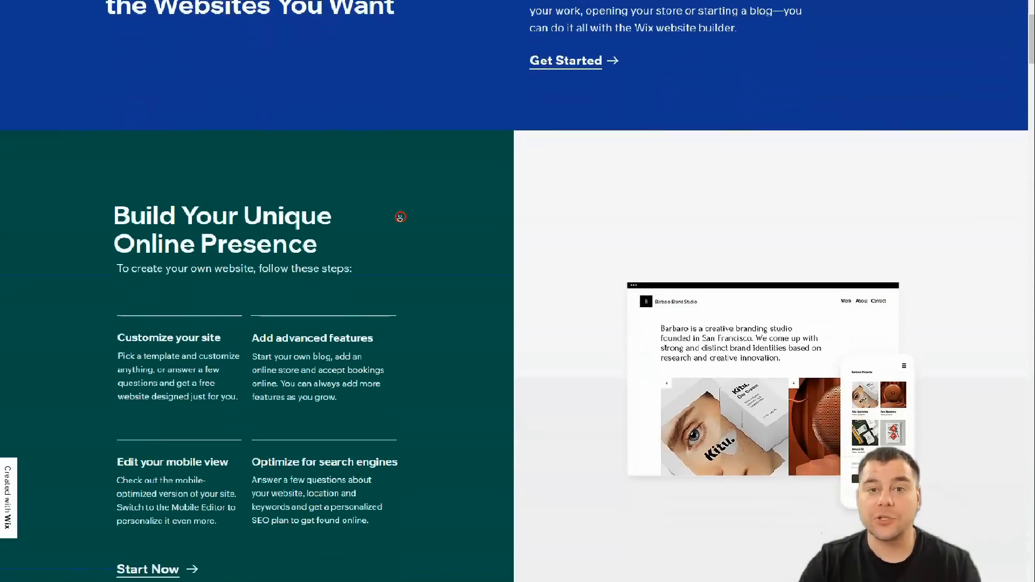
{"action": "scroll", "scroll_direction": "down", "scroll_amount": 3}
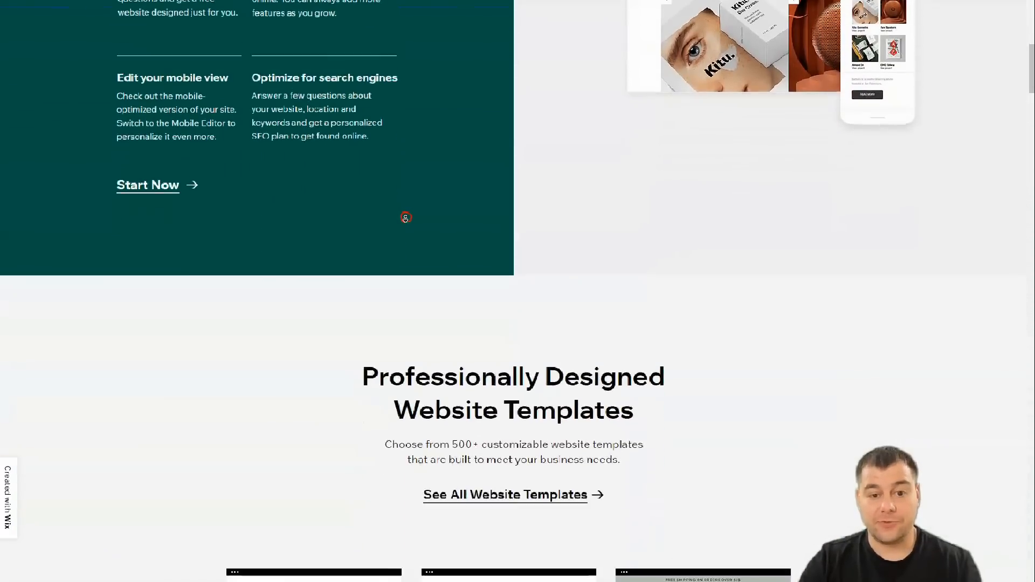
{"action": "scroll", "scroll_direction": "down", "scroll_amount": 3}
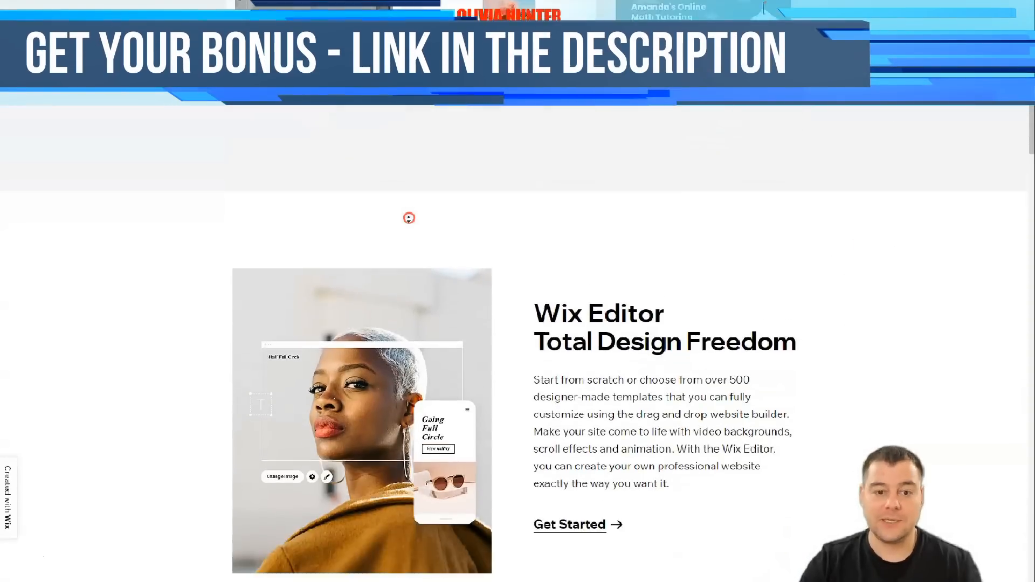
{"action": "scroll", "scroll_direction": "down", "scroll_amount": 3}
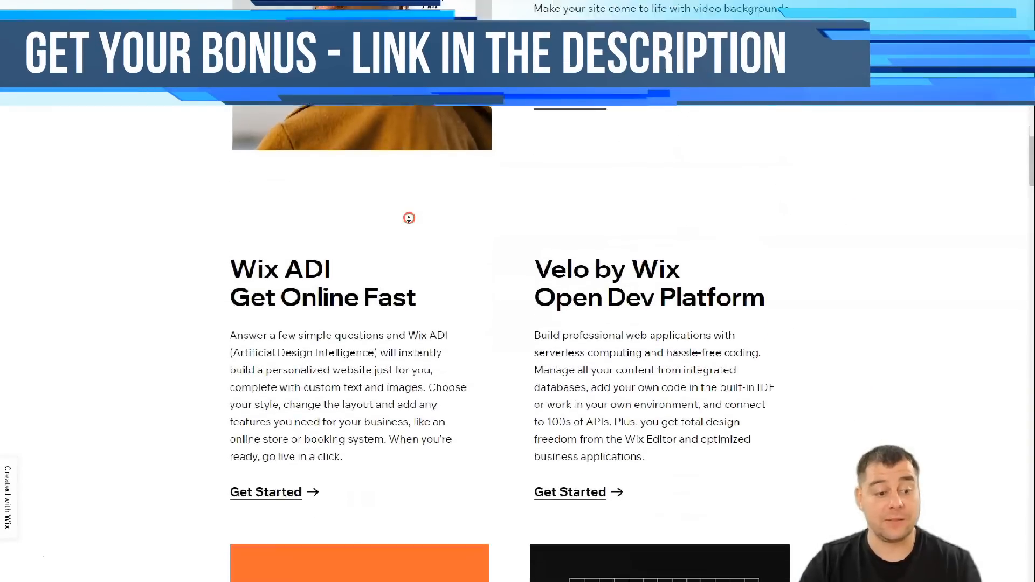
{"action": "scroll", "scroll_direction": "down", "scroll_amount": 3}
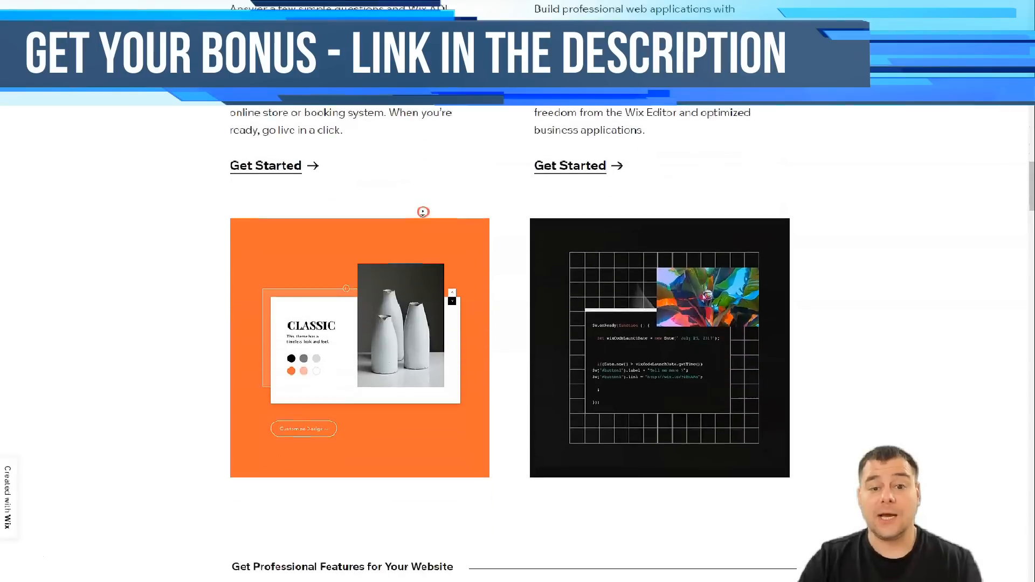
{"action": "scroll", "scroll_direction": "down", "scroll_amount": 3}
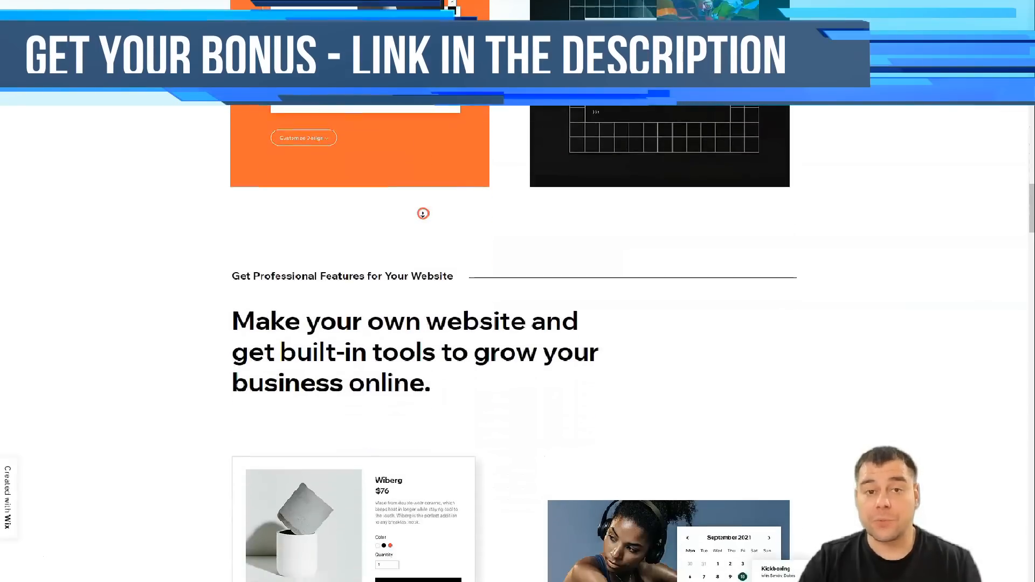
{"action": "scroll", "scroll_direction": "down", "scroll_amount": 3}
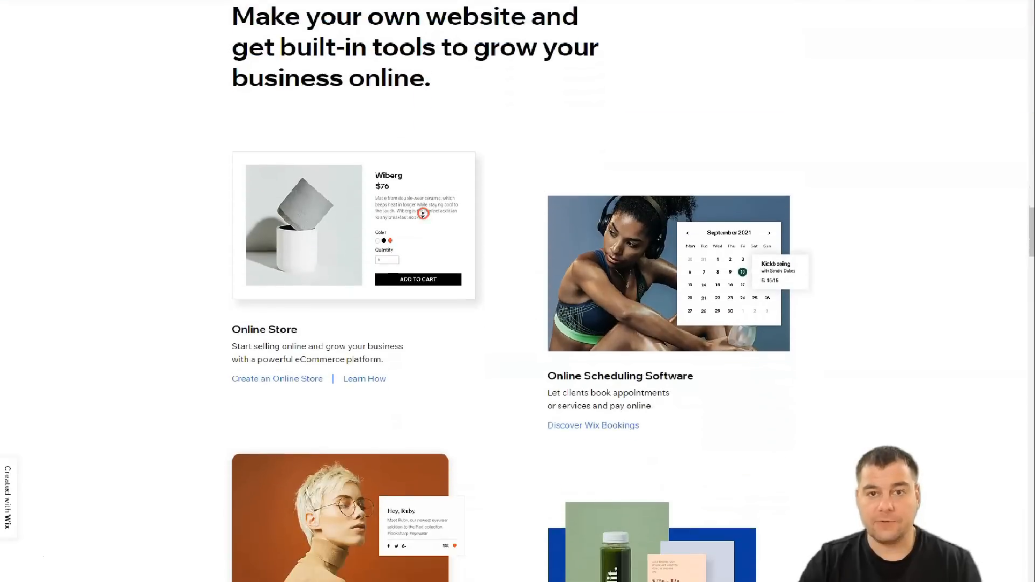
{"action": "scroll", "scroll_direction": "down", "scroll_amount": 3}
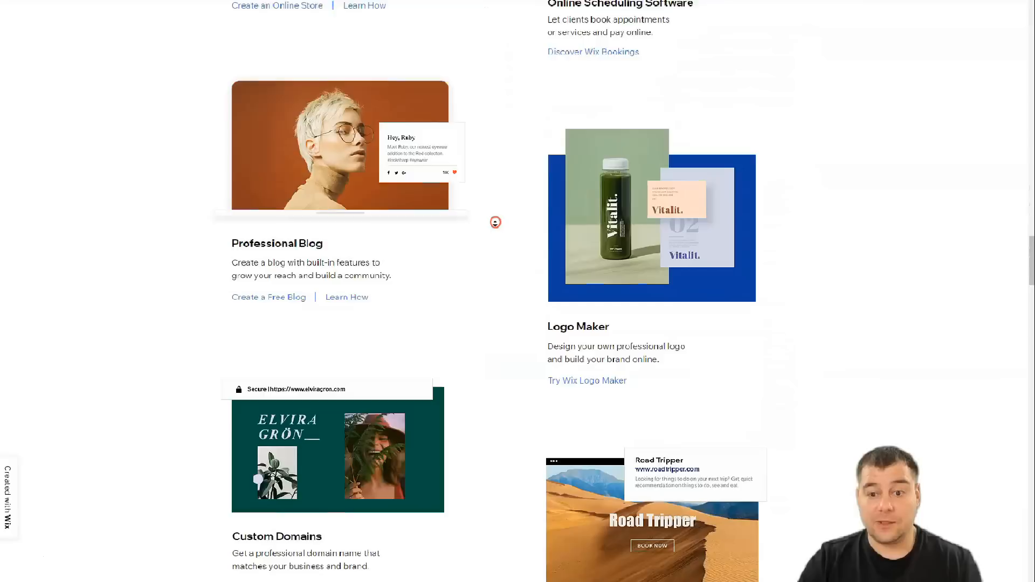
{"action": "scroll", "scroll_direction": "down", "scroll_amount": 3}
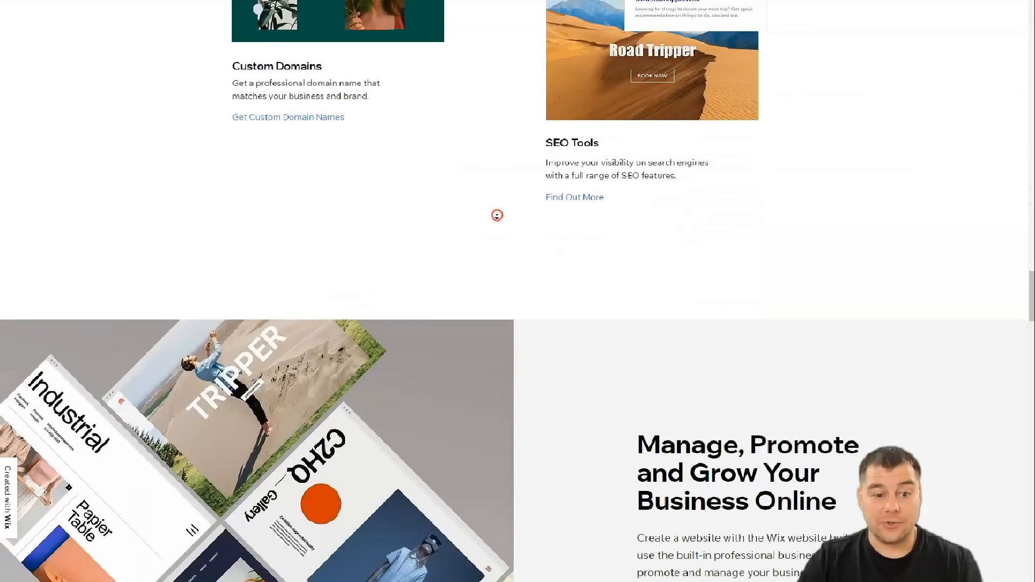
{"action": "scroll", "scroll_direction": "down", "scroll_amount": 3}
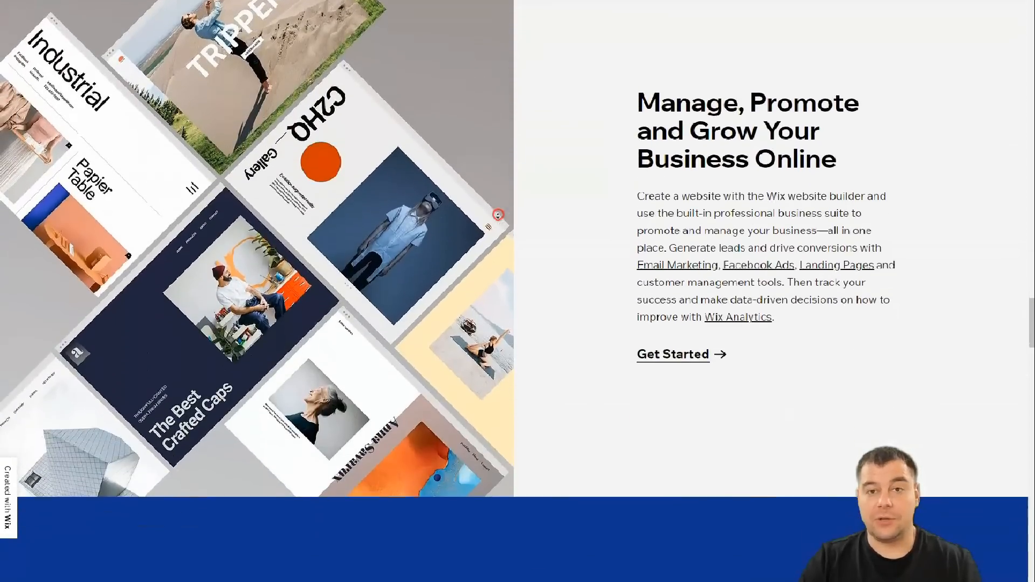
{"action": "scroll", "scroll_direction": "down", "scroll_amount": 3}
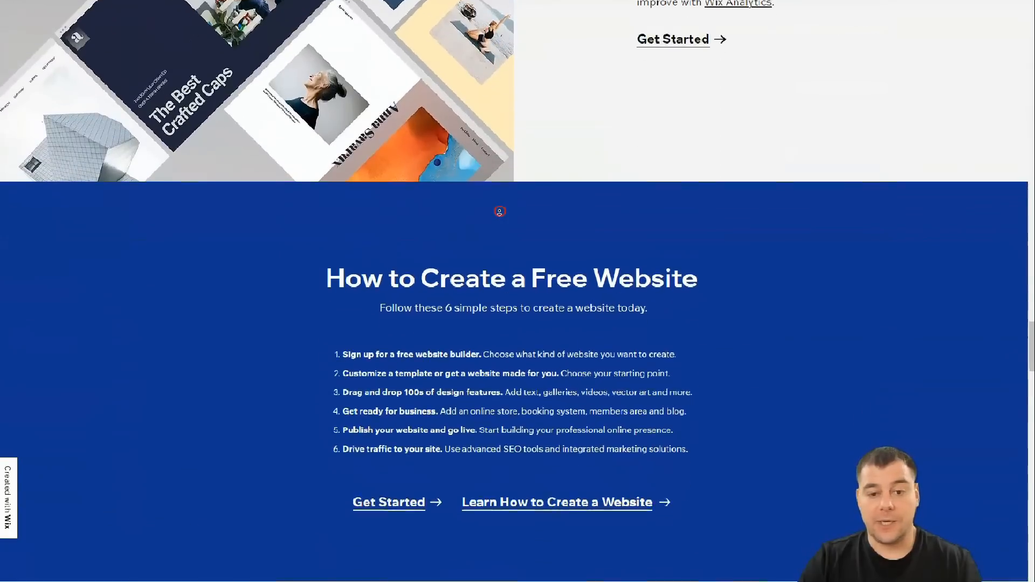
{"action": "scroll", "scroll_direction": "down", "scroll_amount": 3}
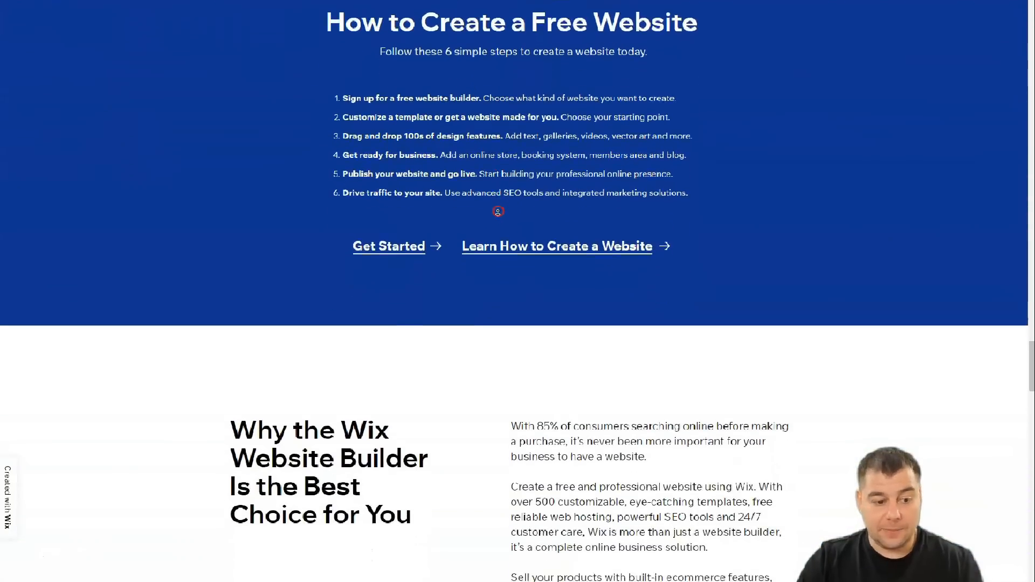
{"action": "scroll", "scroll_direction": "down", "scroll_amount": 3}
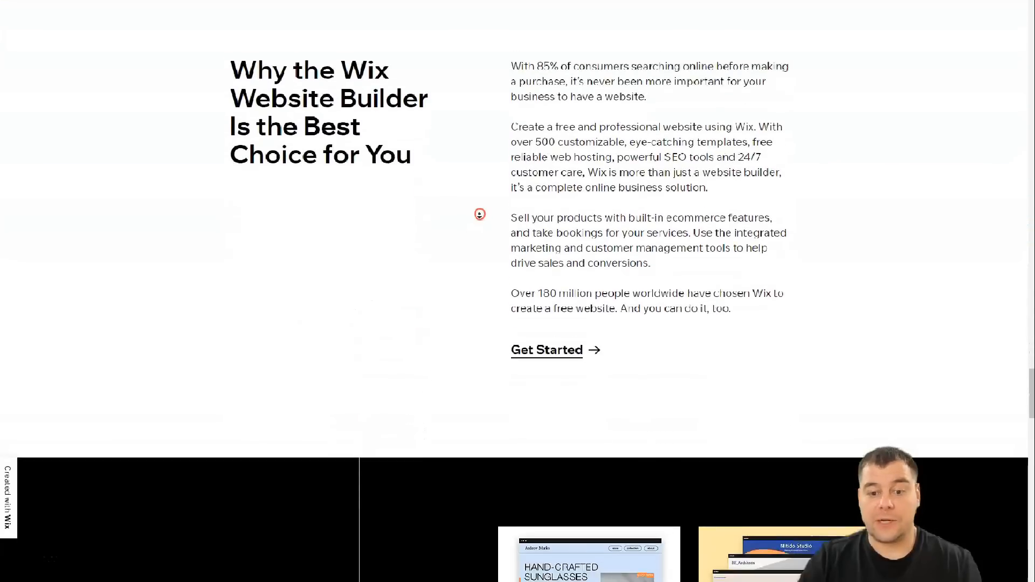
{"action": "scroll", "scroll_direction": "down", "scroll_amount": 3}
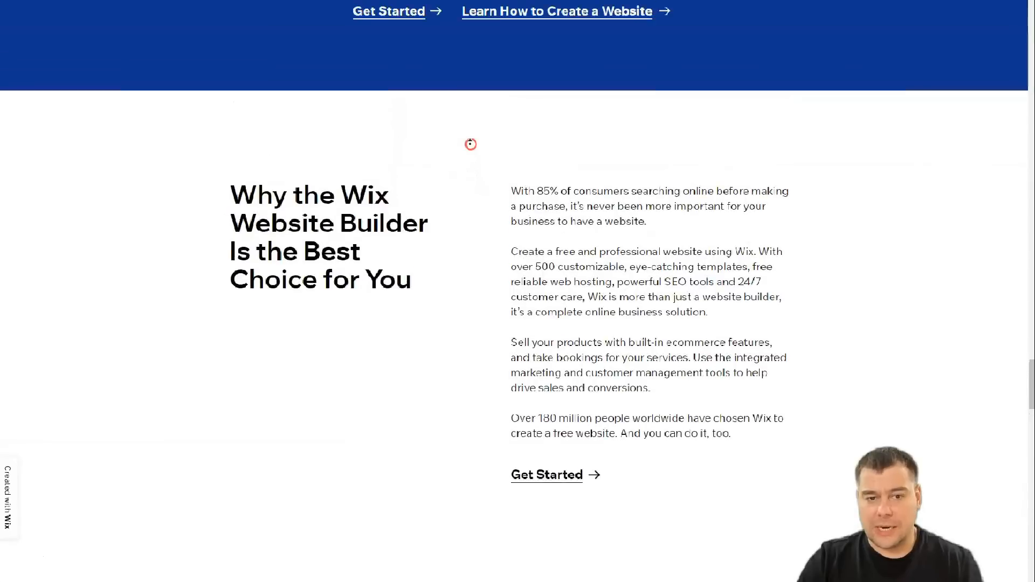
{"action": "scroll", "scroll_direction": "down", "scroll_amount": 3}
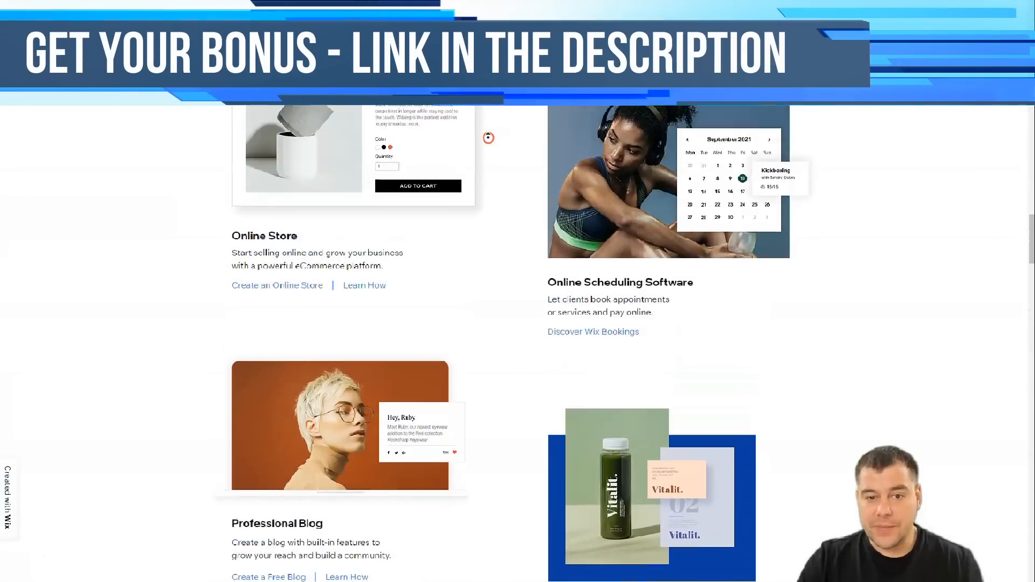
{"action": "scroll", "scroll_direction": "up", "scroll_amount": 3}
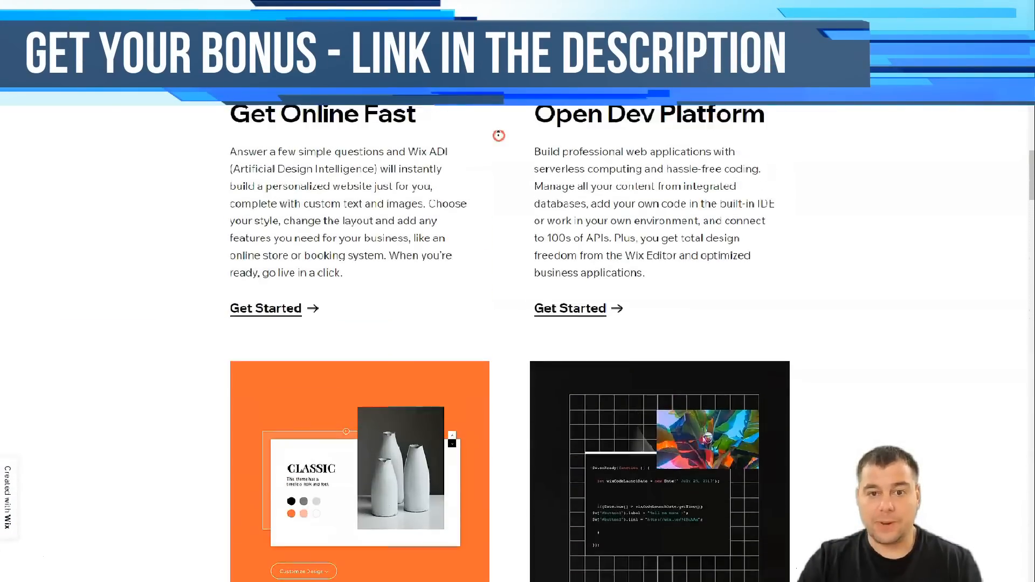
{"action": "scroll", "scroll_direction": "down", "scroll_amount": 3}
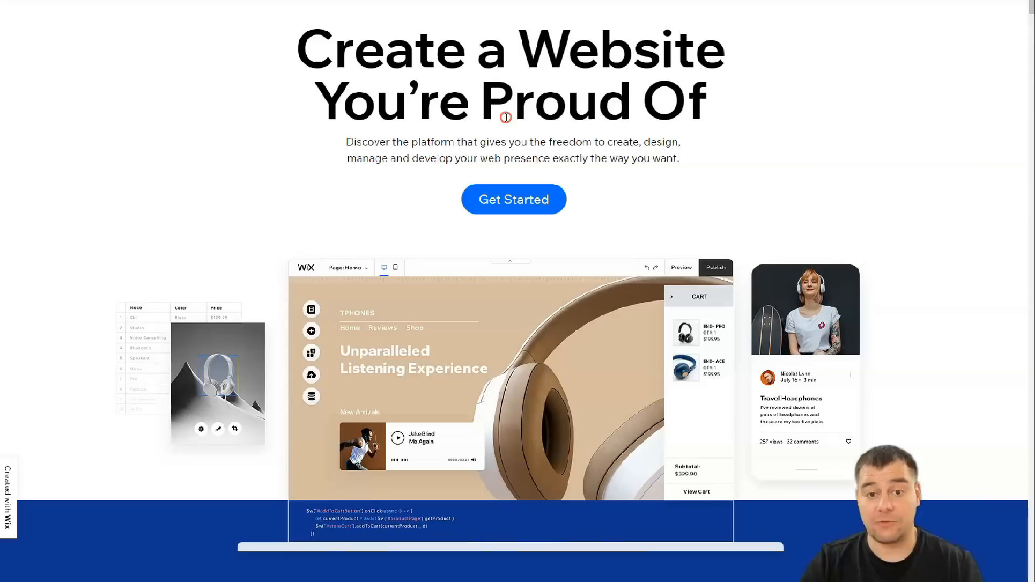
{"action": "mouse_move", "coordinate": [556, 68]}
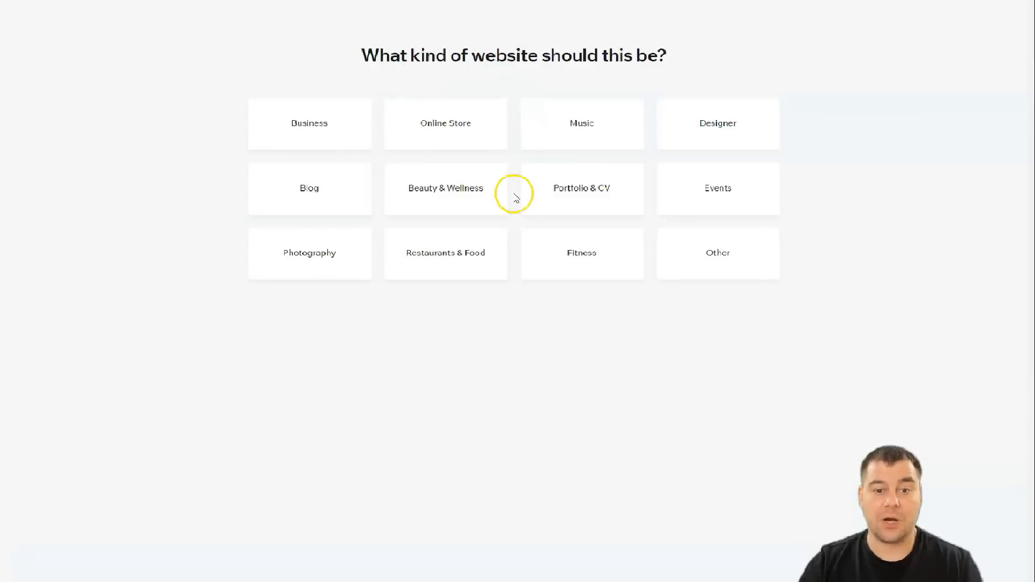
Choose Other as the kind of website, after briefly picking Restaurants & Food.
{"action": "left_click", "coordinate": [445, 253]}
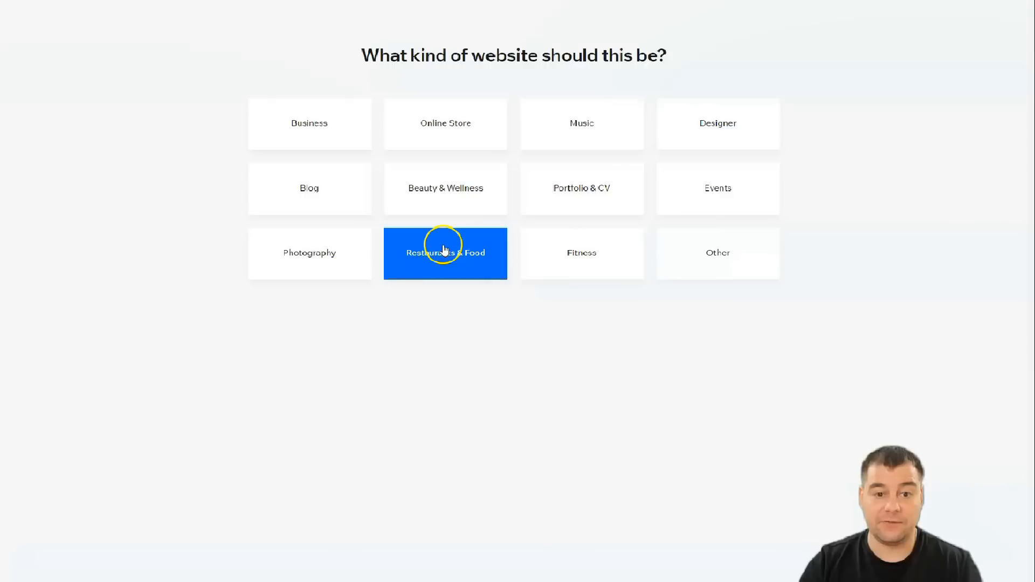
{"action": "left_click", "coordinate": [718, 253]}
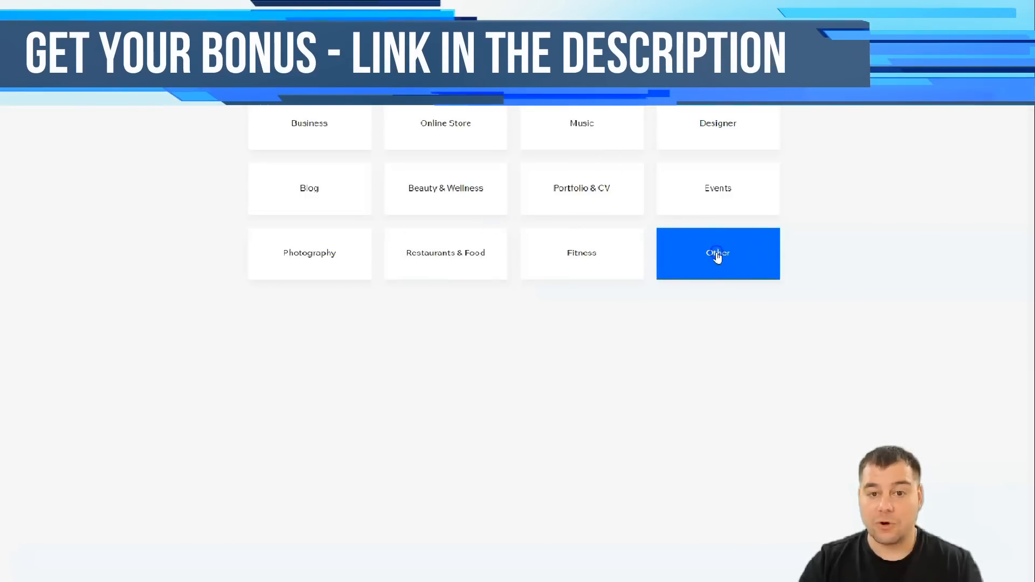
{"action": "left_click", "coordinate": [717, 253]}
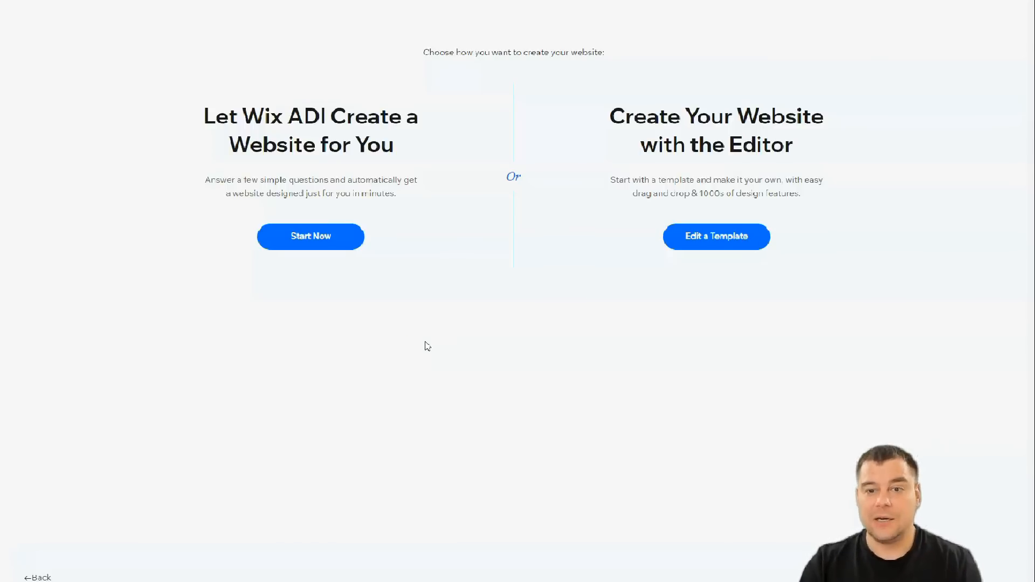
{"action": "mouse_move", "coordinate": [624, 309]}
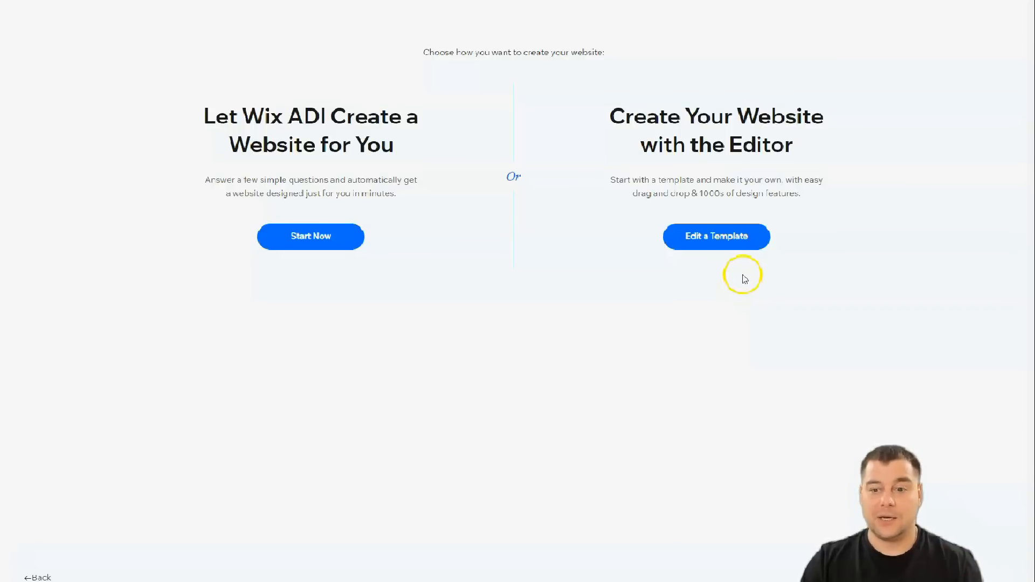
Choose Edit a Template under Create Your Website with the Editor.
{"action": "left_click", "coordinate": [715, 236]}
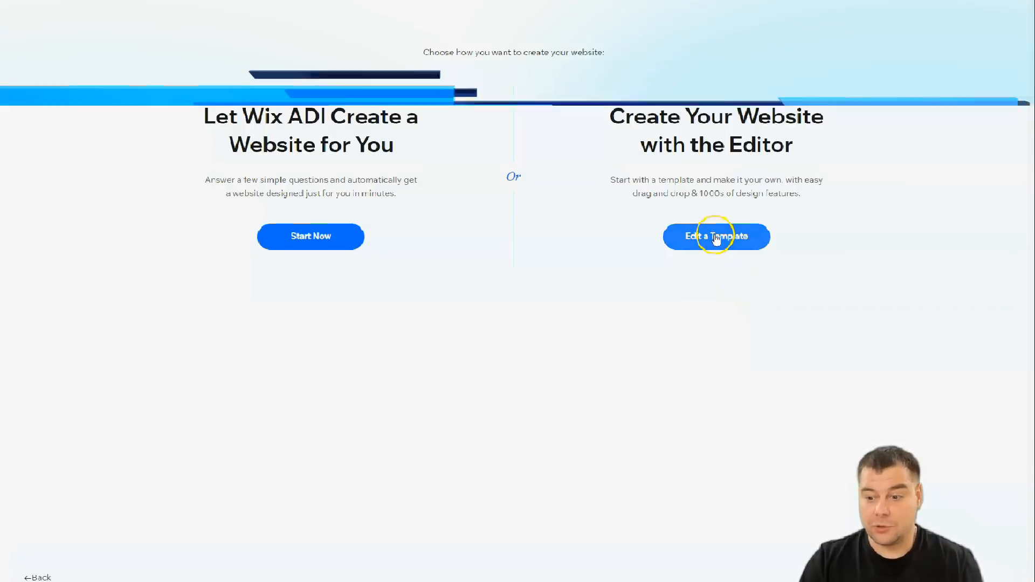
{"action": "left_click", "coordinate": [715, 236]}
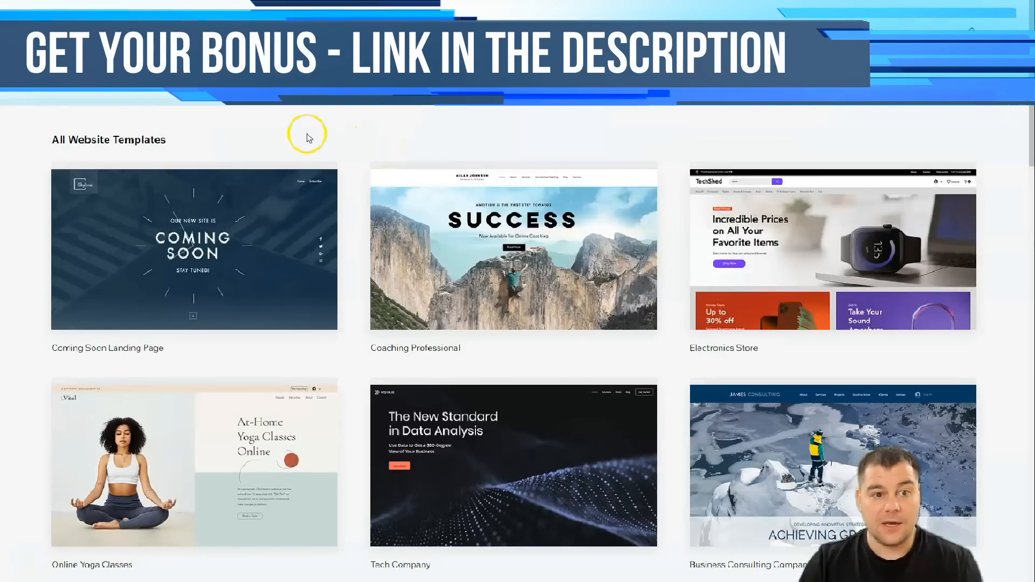
{"action": "mouse_move", "coordinate": [183, 123]}
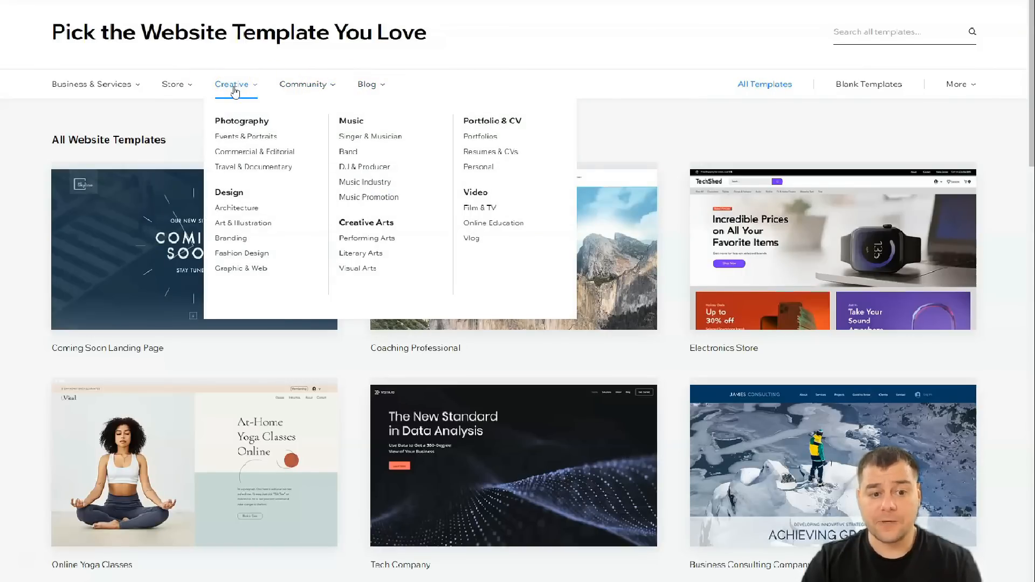
Browse All Templates and scroll down through the gallery to the Fitness Studio template.
{"action": "left_click", "coordinate": [764, 84]}
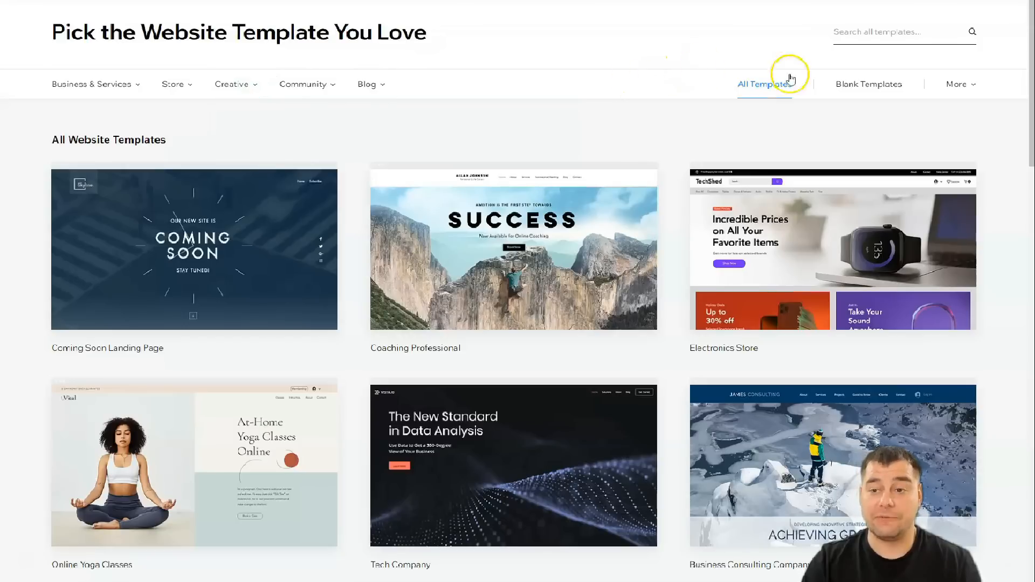
{"action": "mouse_move", "coordinate": [869, 84]}
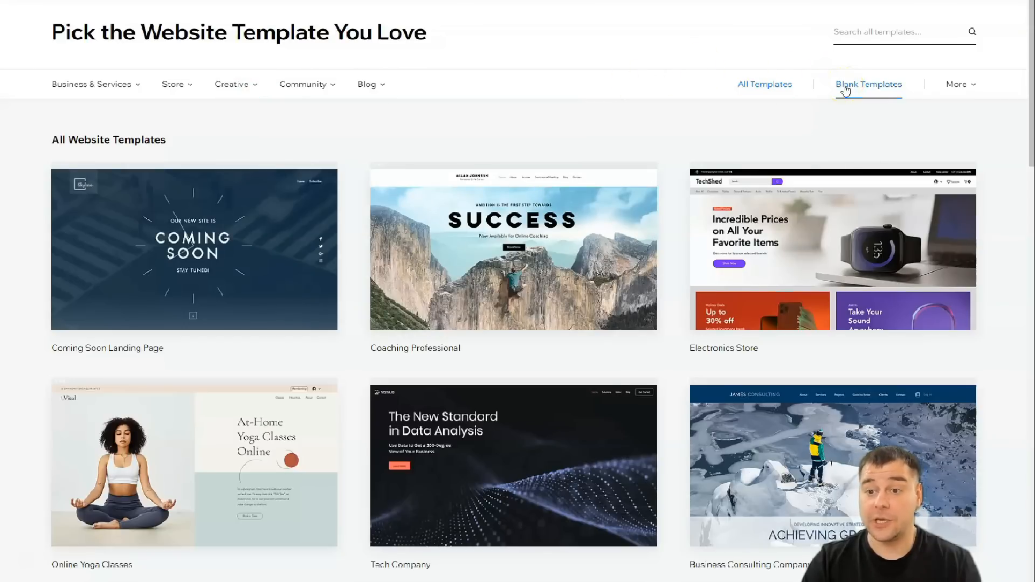
{"action": "left_click", "coordinate": [868, 84]}
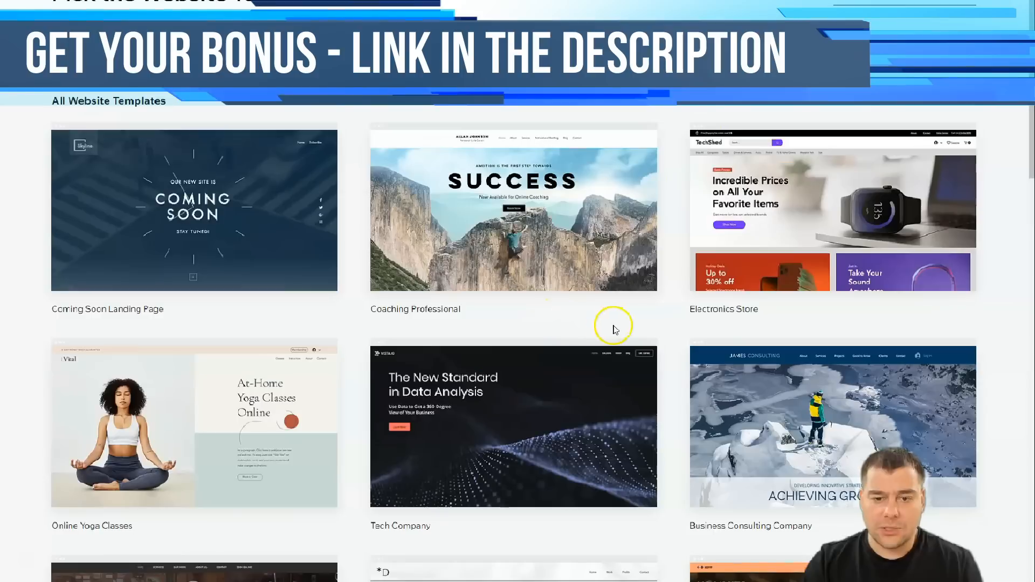
{"action": "left_click", "coordinate": [507, 392]}
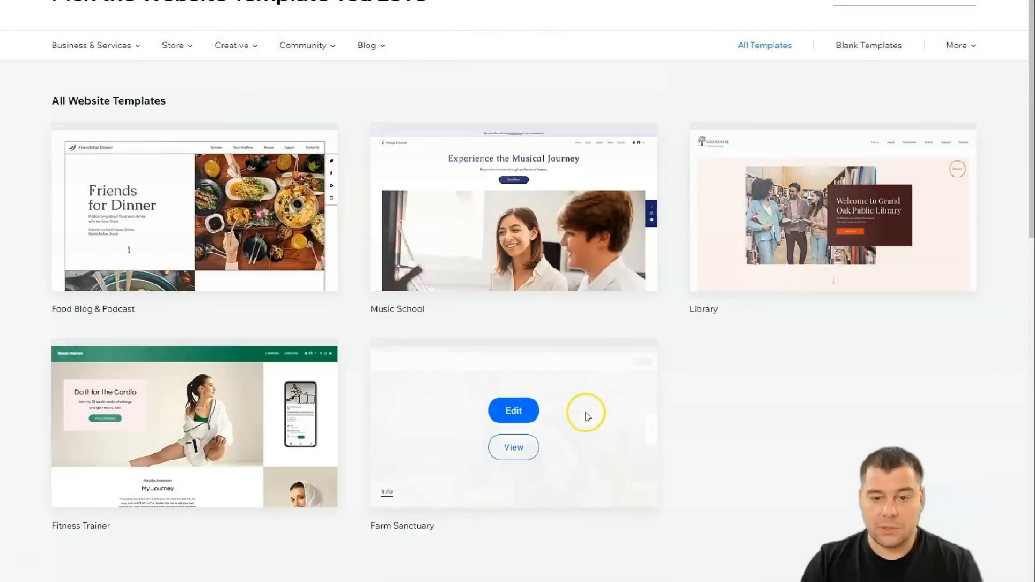
{"action": "scroll", "scroll_direction": "down", "scroll_amount": 3}
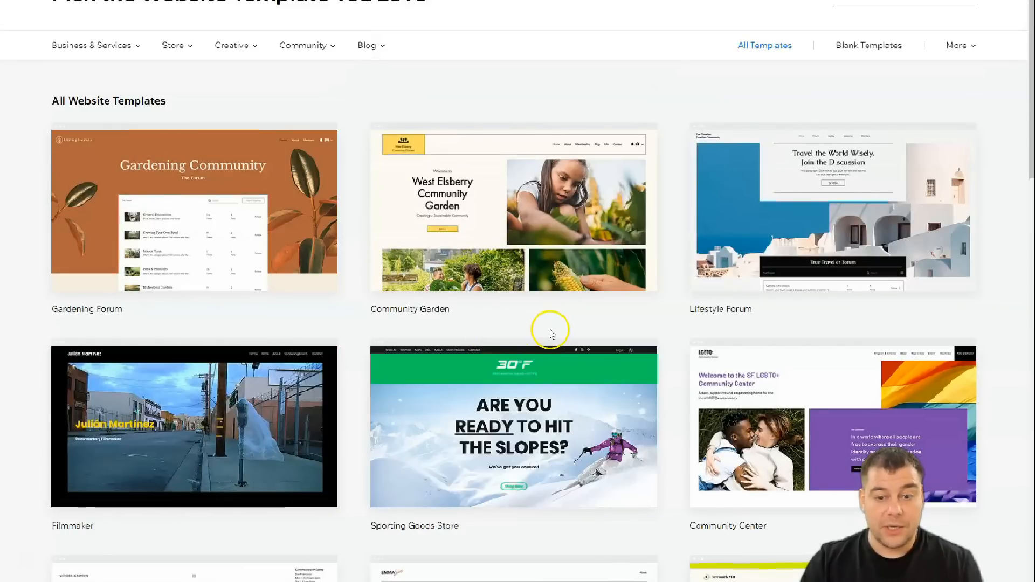
{"action": "scroll", "scroll_direction": "down", "scroll_amount": 3}
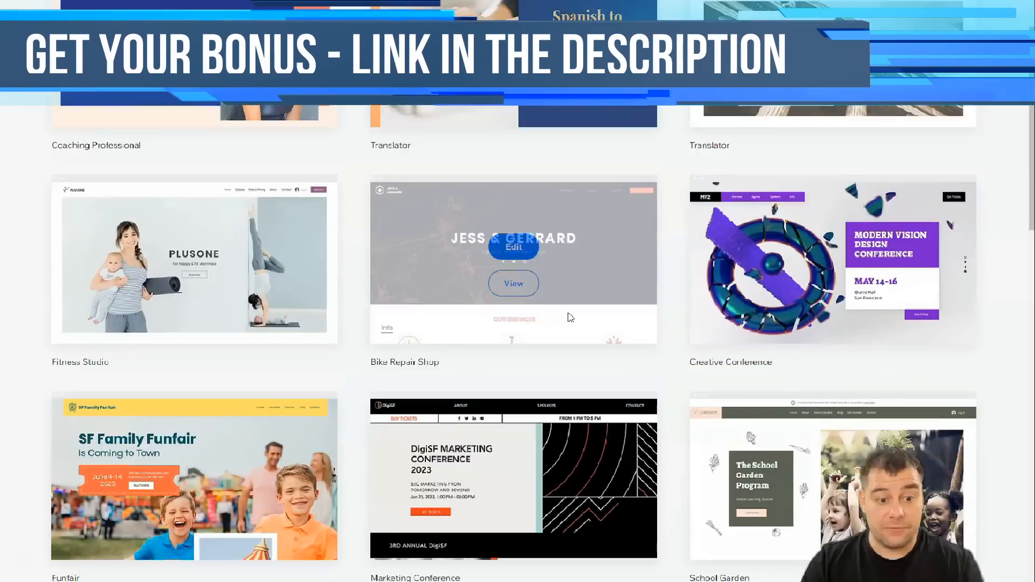
{"action": "scroll", "scroll_direction": "down", "scroll_amount": 3}
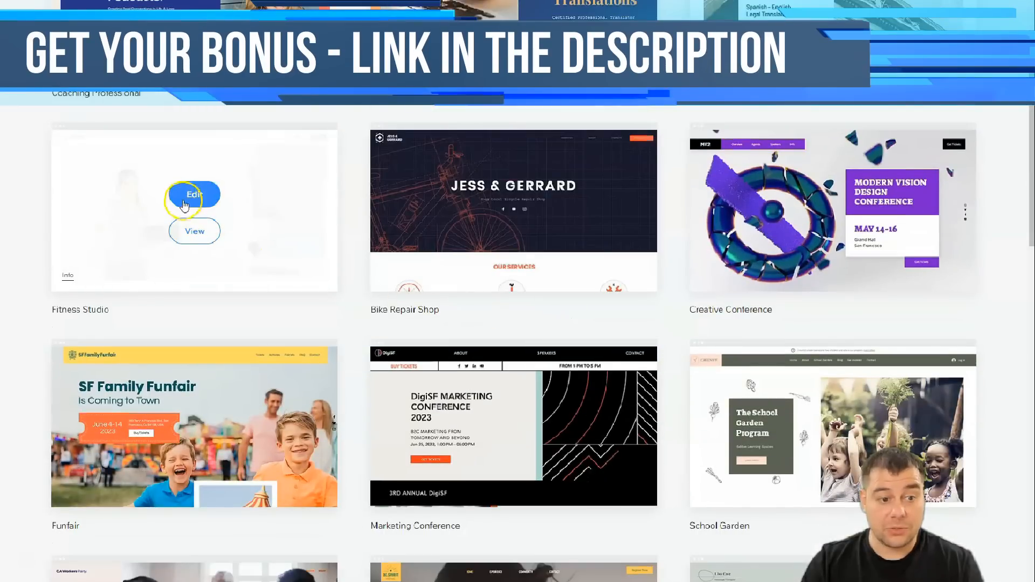
Open the Fitness Studio template in the Editor and scroll its page.
{"action": "left_click", "coordinate": [194, 195]}
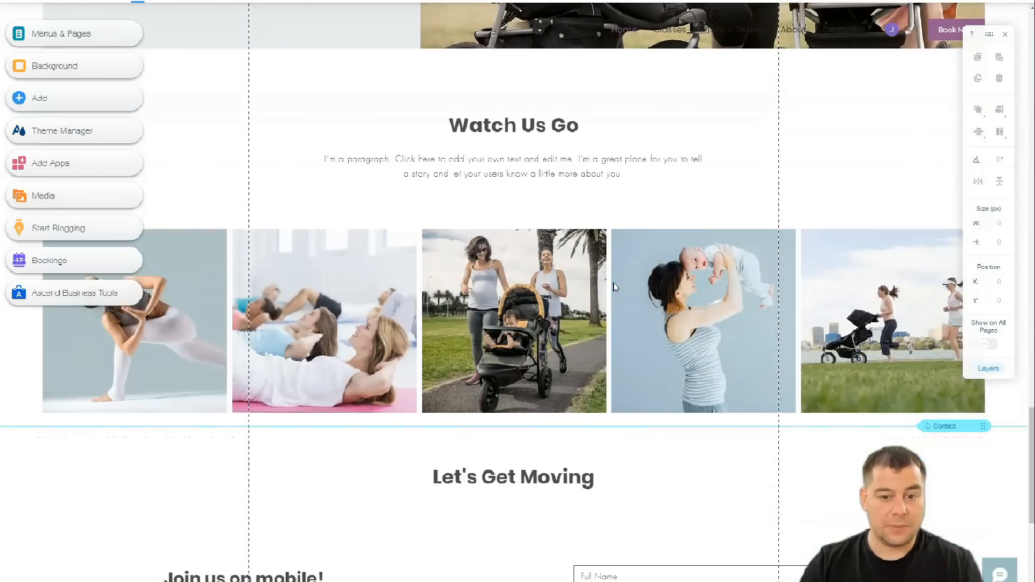
{"action": "scroll", "scroll_direction": "down", "scroll_amount": 3}
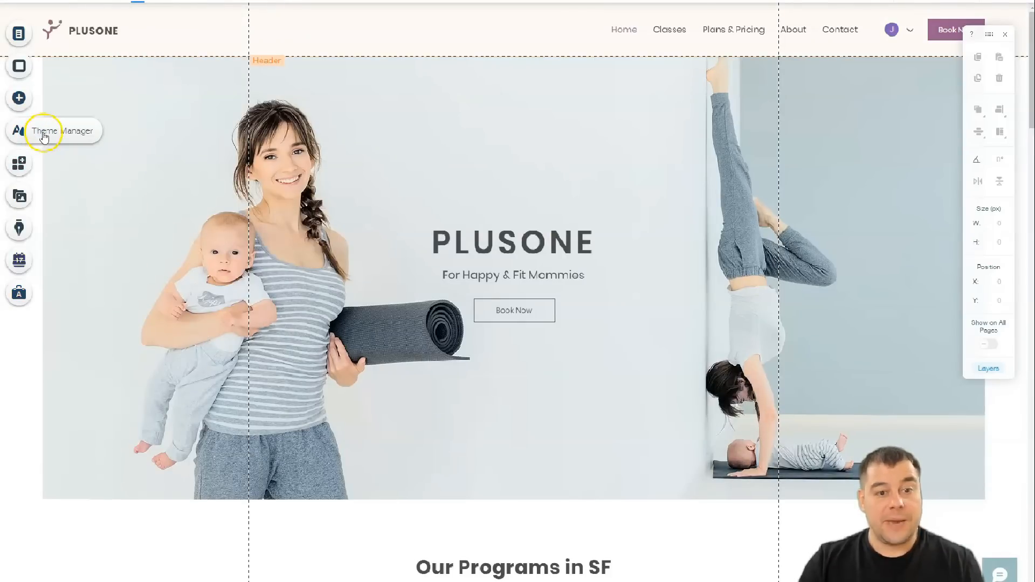
Apply the dark navy theme with blue accents through Theme Manager's Change Theme.
{"action": "left_click", "coordinate": [18, 129]}
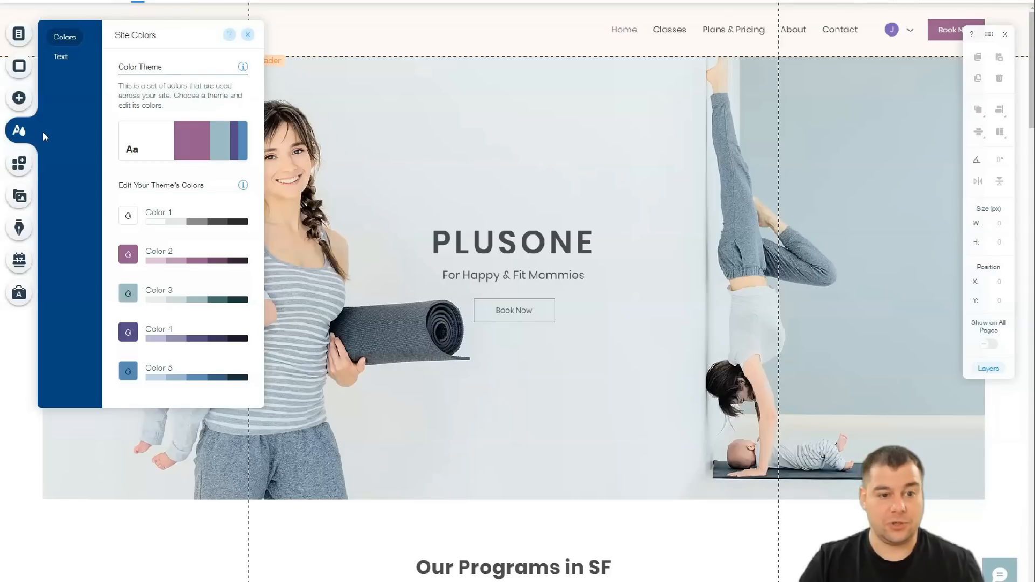
{"action": "mouse_move", "coordinate": [155, 140]}
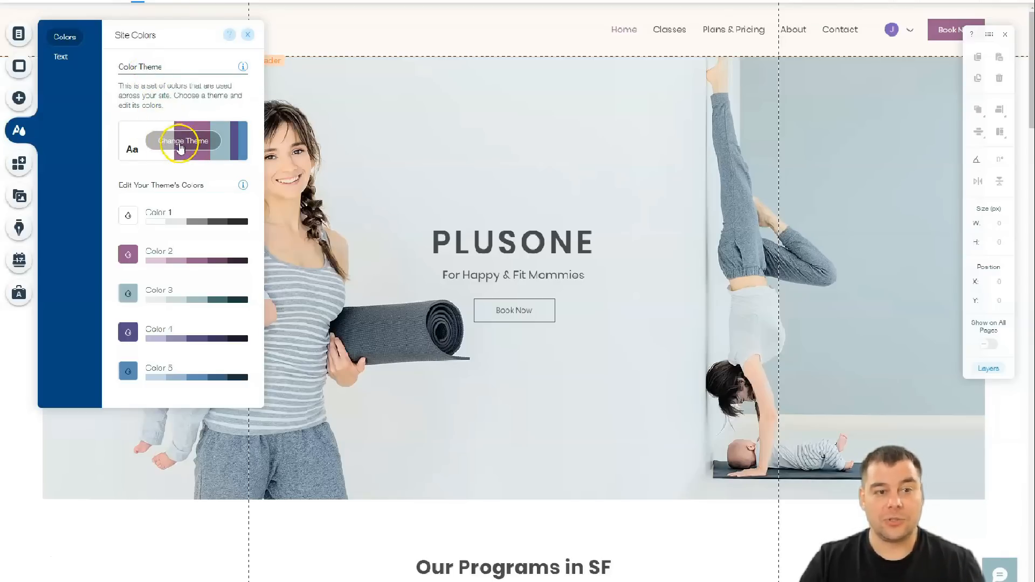
{"action": "left_click", "coordinate": [182, 141]}
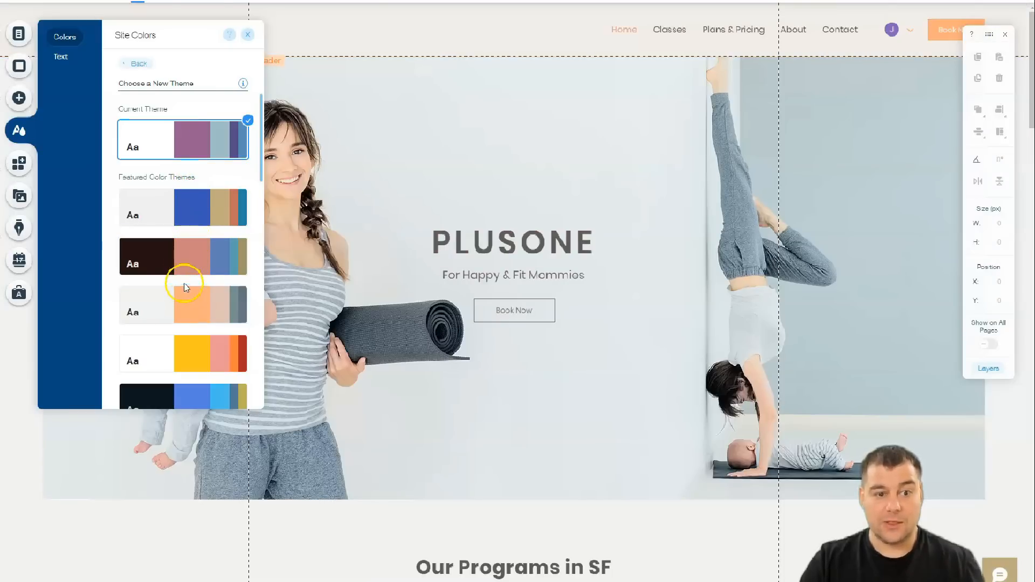
{"action": "scroll", "scroll_direction": "down", "scroll_amount": 3}
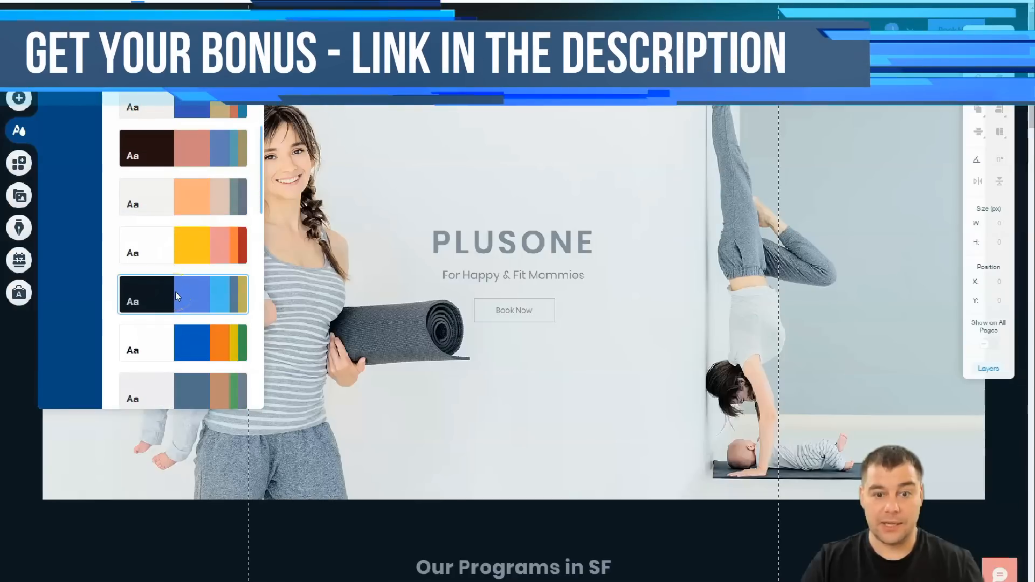
{"action": "left_click", "coordinate": [182, 301]}
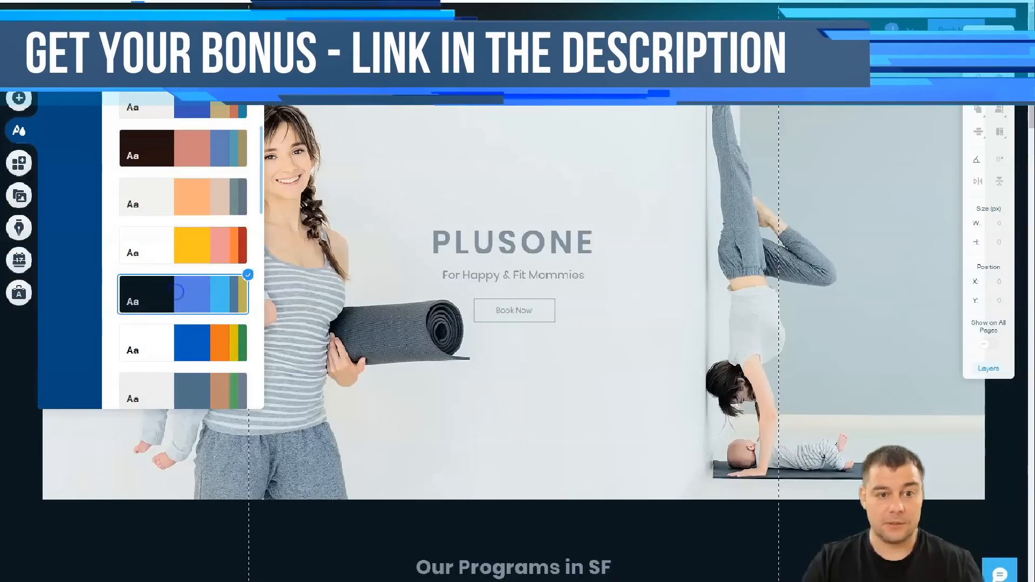
Scroll down through the dark-themed PLUSONE home page to review it.
{"action": "scroll", "scroll_direction": "down", "scroll_amount": 3}
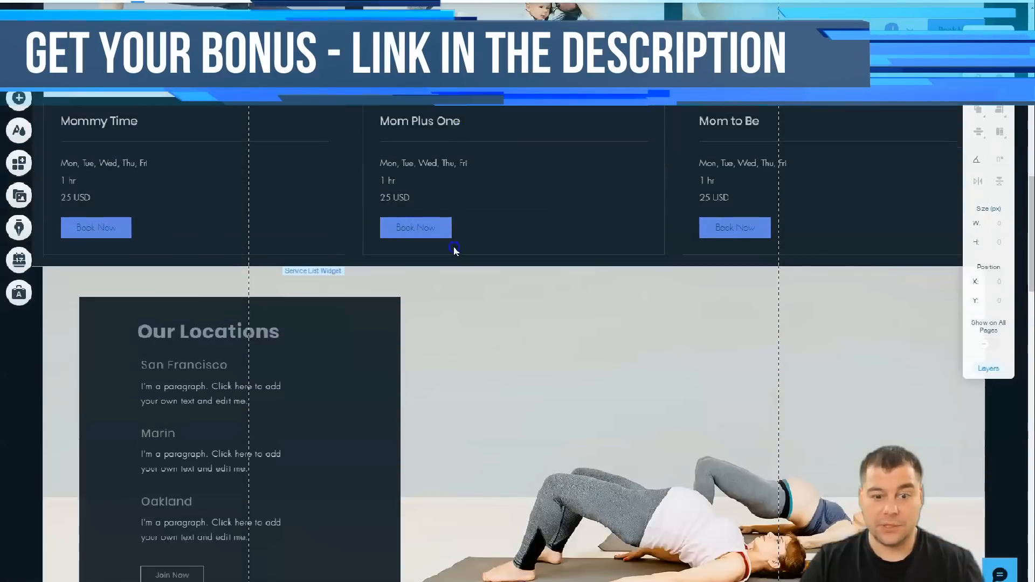
{"action": "scroll", "scroll_direction": "down", "scroll_amount": 3}
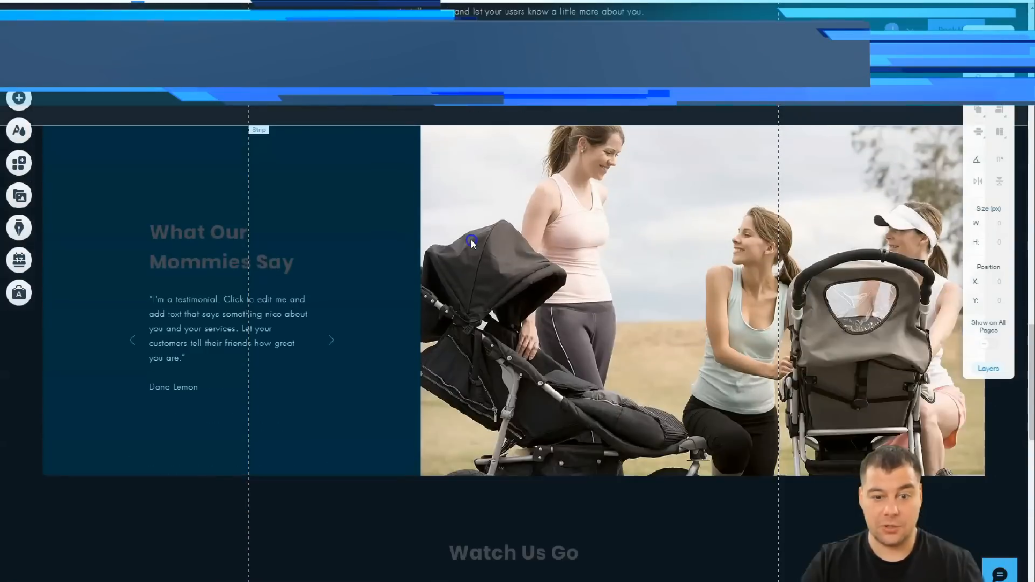
{"action": "scroll", "scroll_direction": "down", "scroll_amount": 3}
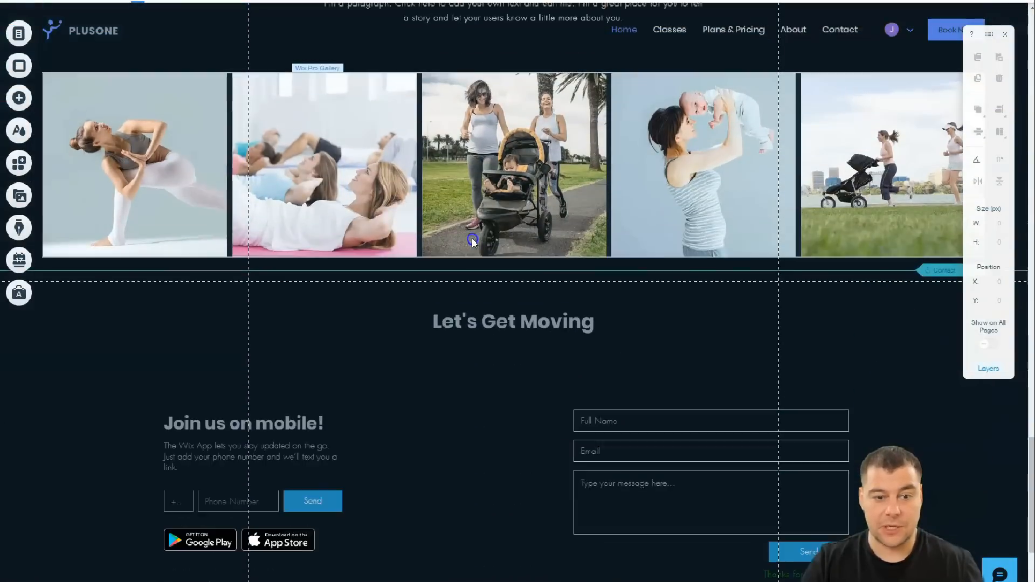
{"action": "scroll", "scroll_direction": "down", "scroll_amount": 3}
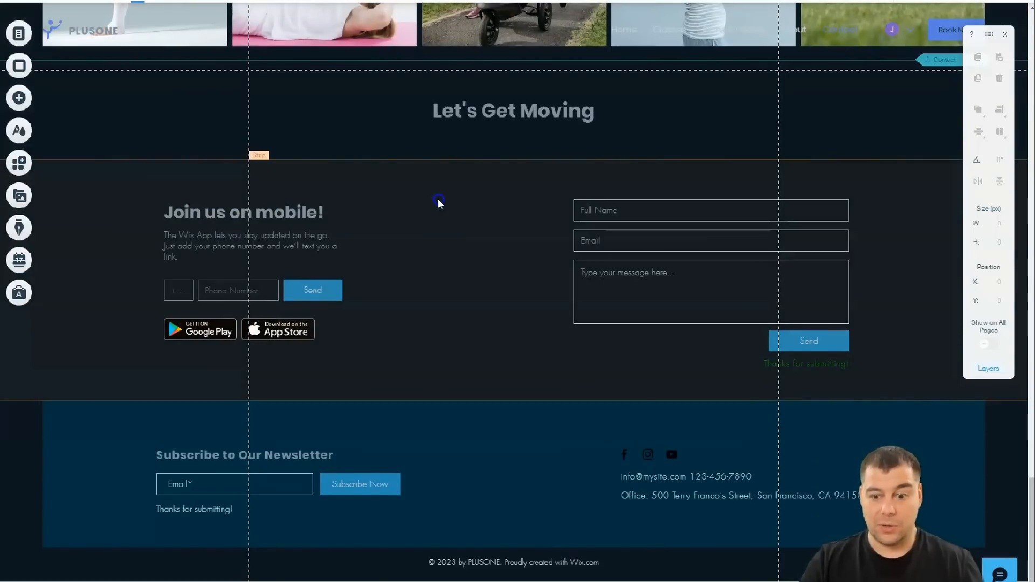
{"action": "scroll", "scroll_direction": "down", "scroll_amount": 3}
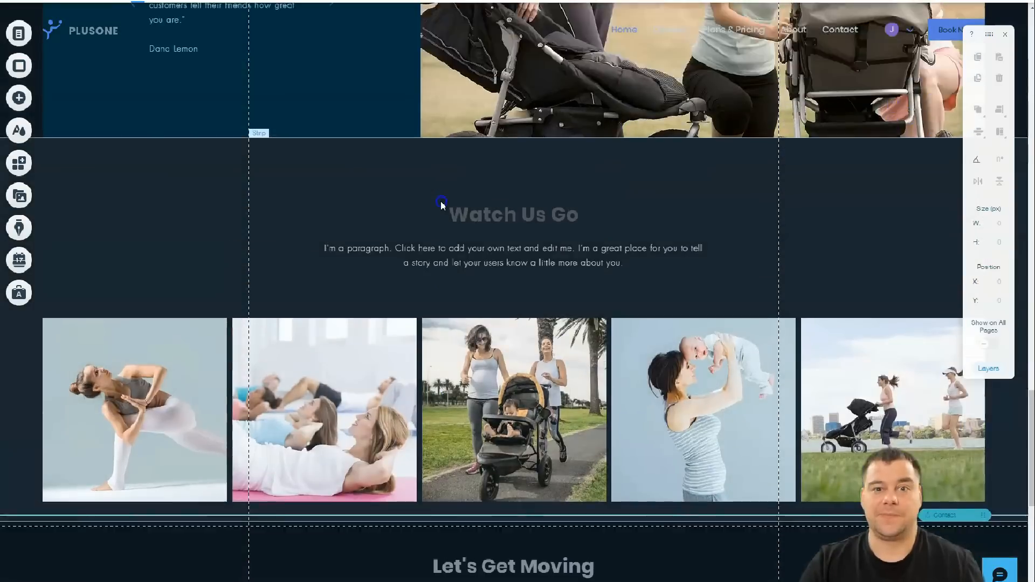
{"action": "scroll", "scroll_direction": "down", "scroll_amount": 3}
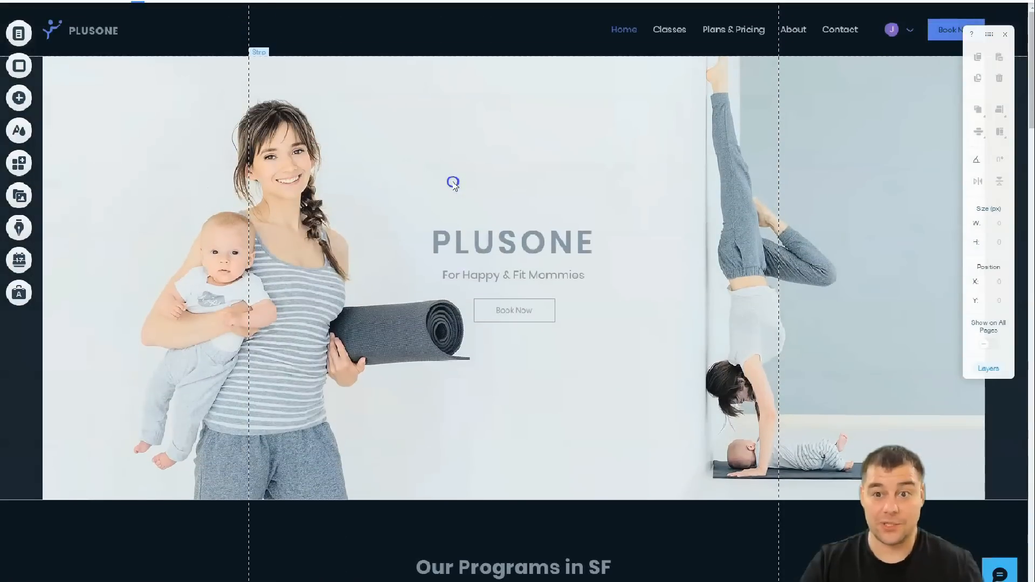
{"action": "scroll", "scroll_direction": "down", "scroll_amount": 3}
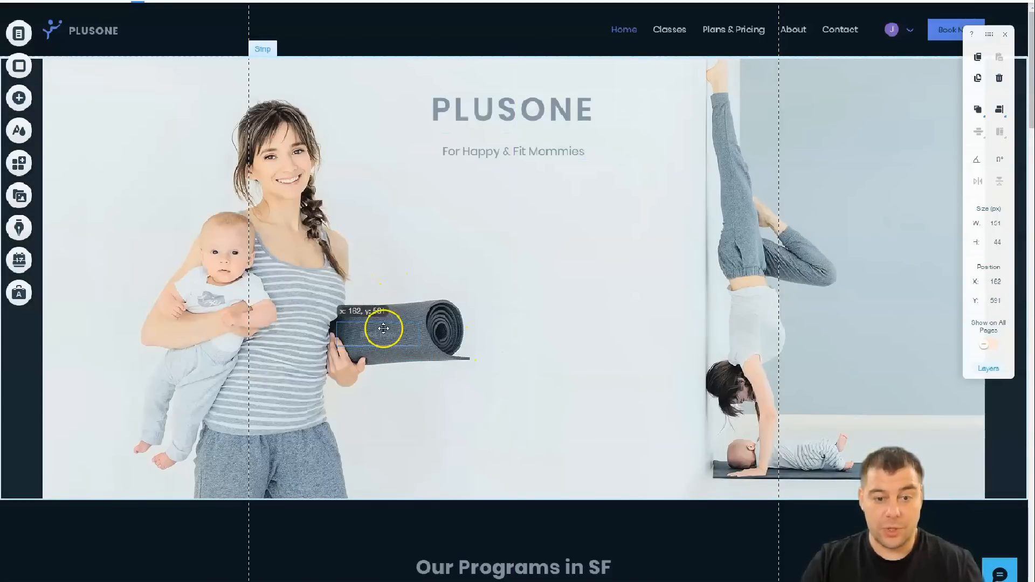
Drag the Book Now button around and settle it centred beneath the tagline.
{"action": "left_click_drag", "start_coordinate": [383, 330], "coordinate": [834, 350]}
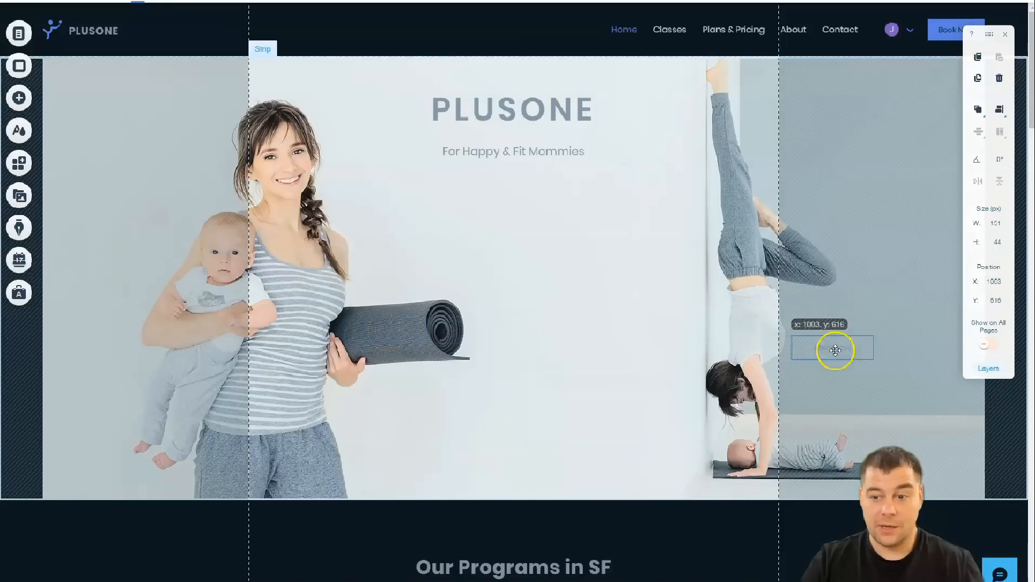
{"action": "left_click_drag", "start_coordinate": [834, 349], "coordinate": [844, 307]}
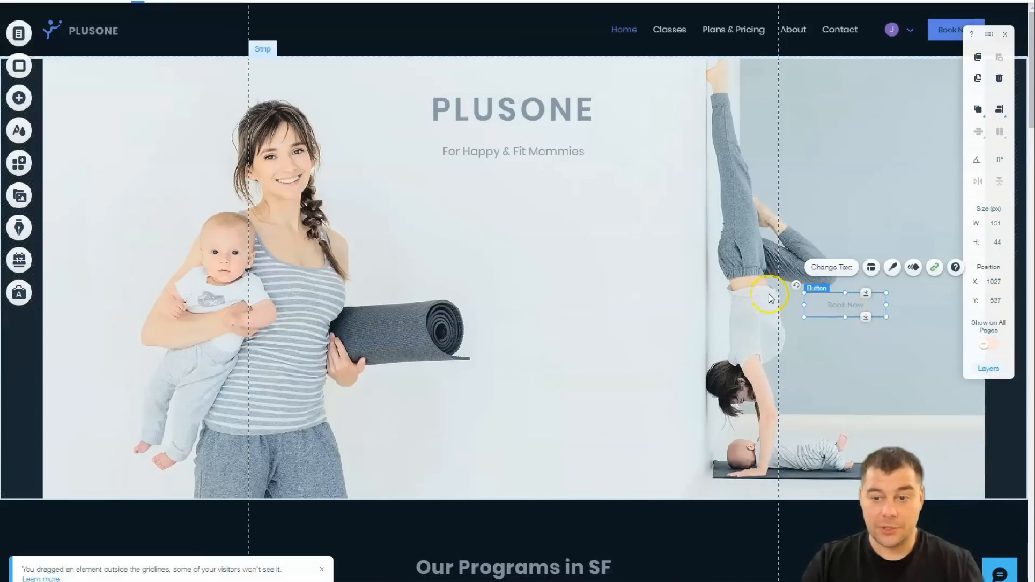
{"action": "mouse_move", "coordinate": [436, 299]}
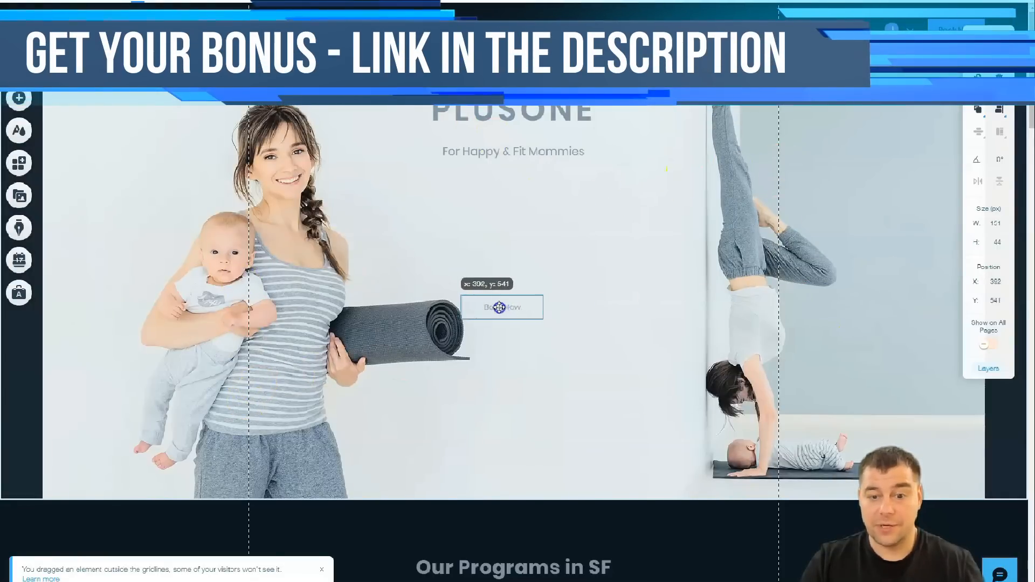
{"action": "left_click_drag", "start_coordinate": [502, 307], "coordinate": [491, 278]}
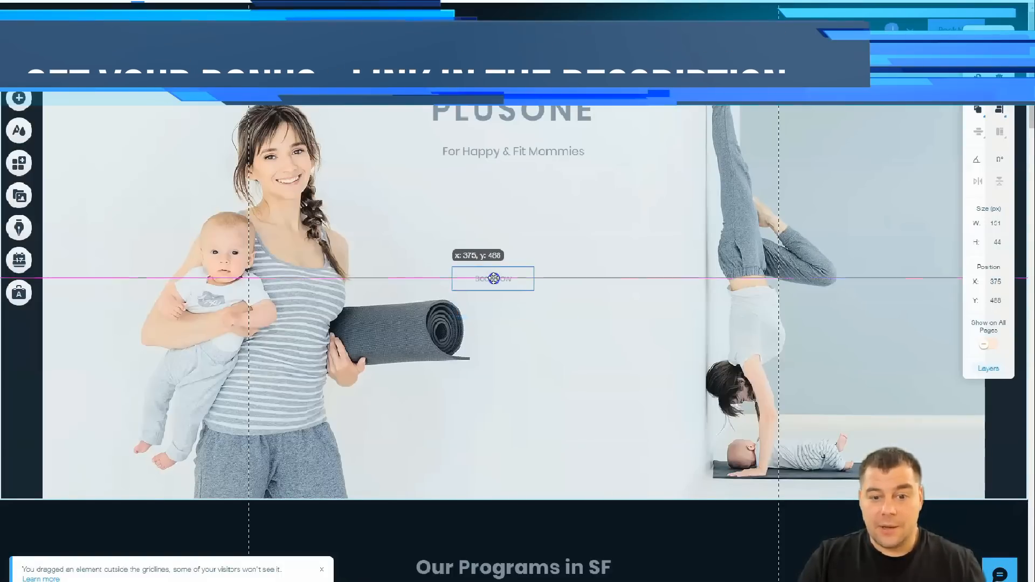
{"action": "left_click_drag", "start_coordinate": [492, 279], "coordinate": [467, 277]}
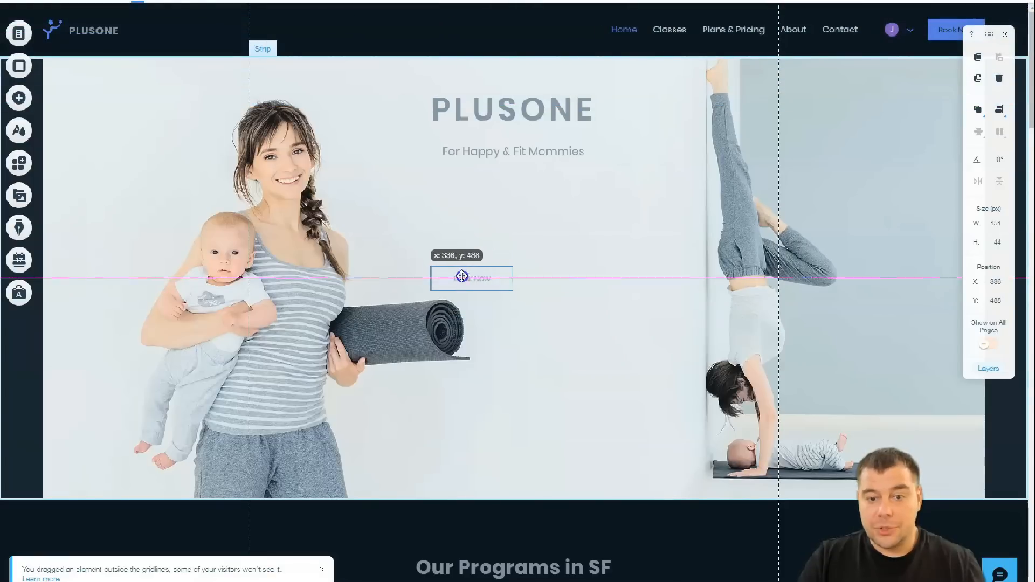
{"action": "left_click_drag", "start_coordinate": [472, 278], "coordinate": [521, 274]}
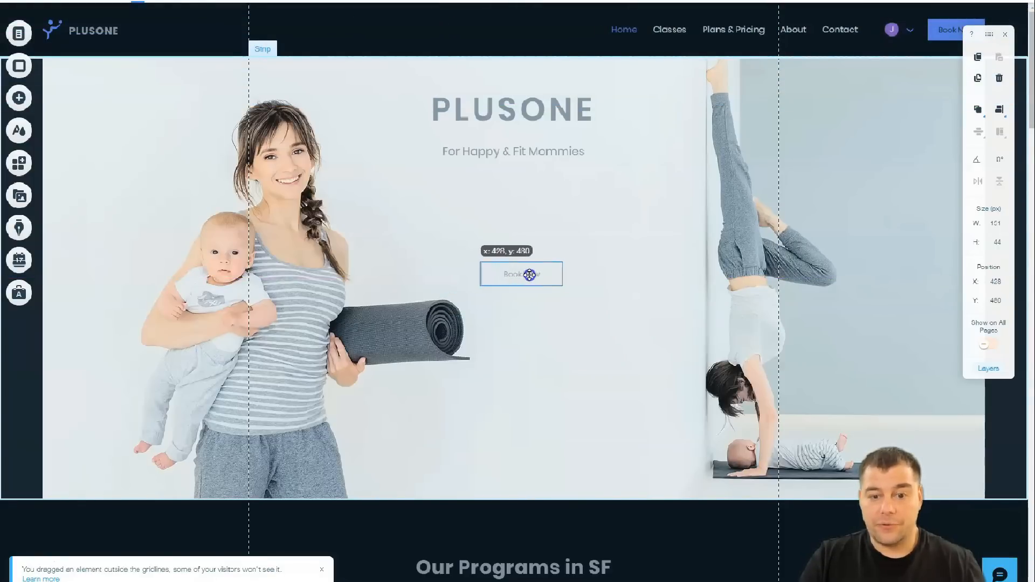
{"action": "left_click_drag", "start_coordinate": [521, 274], "coordinate": [556, 279]}
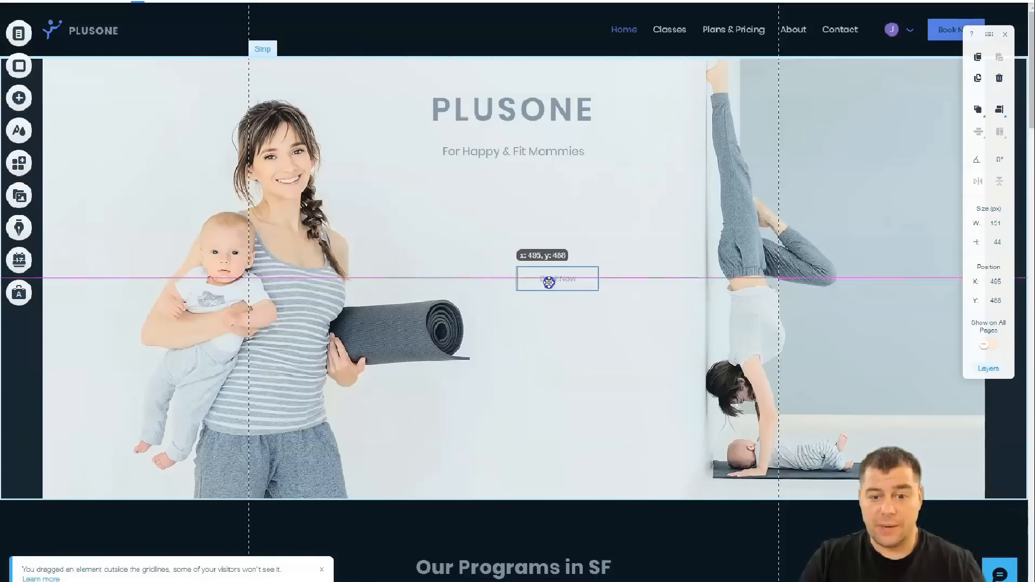
{"action": "left_click_drag", "start_coordinate": [557, 278], "coordinate": [514, 278]}
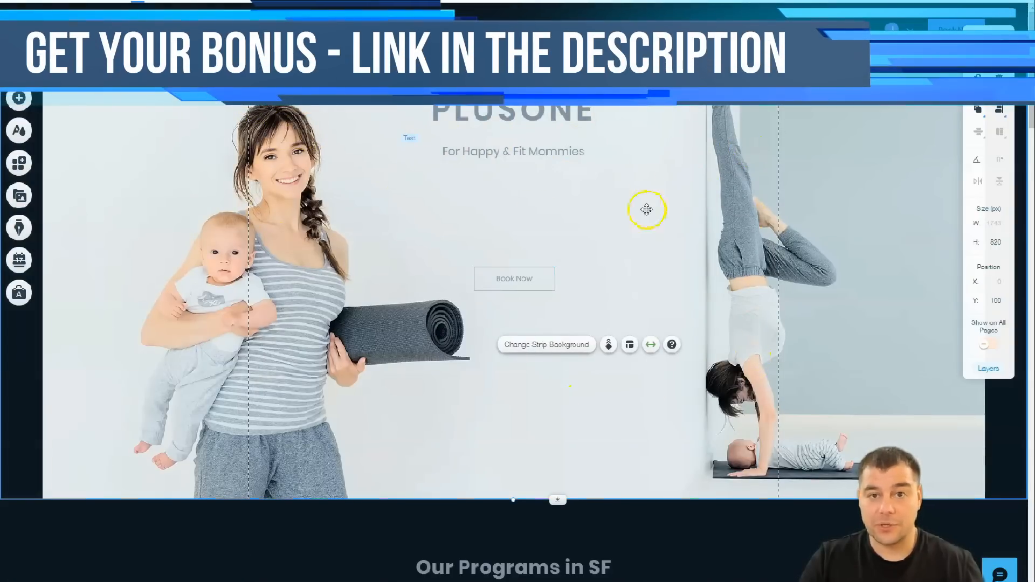
Scroll the section overview through the programs, locations, story and testimonial strips.
{"action": "scroll", "scroll_direction": "down", "scroll_amount": 3}
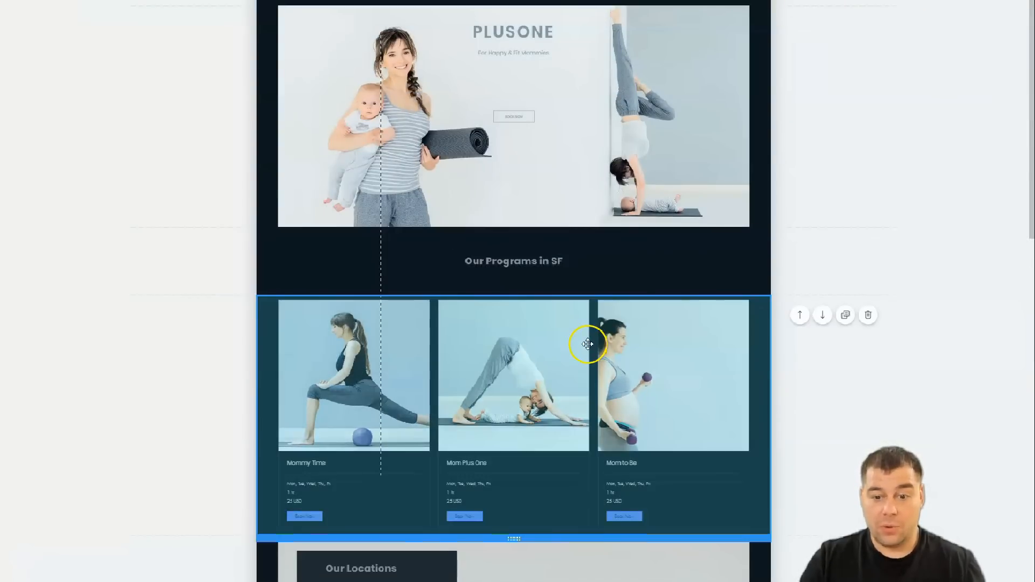
{"action": "scroll", "scroll_direction": "down", "scroll_amount": 3}
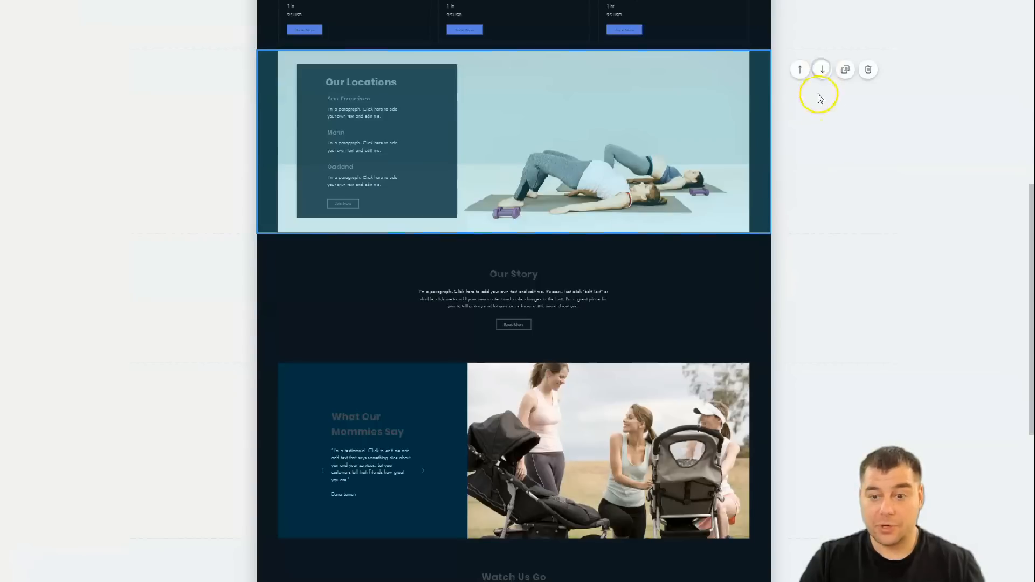
{"action": "scroll", "scroll_direction": "down", "scroll_amount": 3}
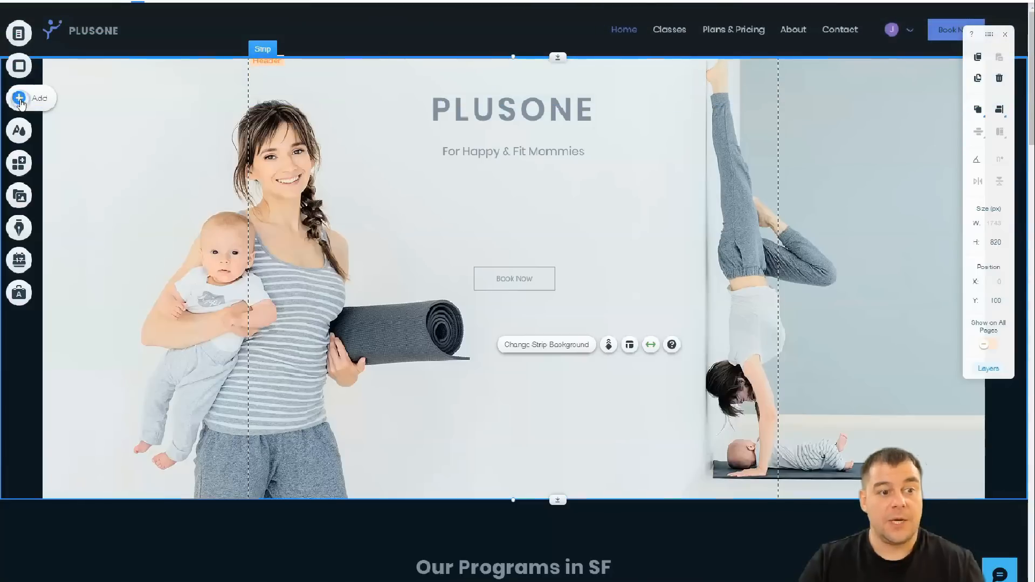
Browse the strip categories and add a blank Classic strip below the hero.
{"action": "left_click", "coordinate": [18, 97]}
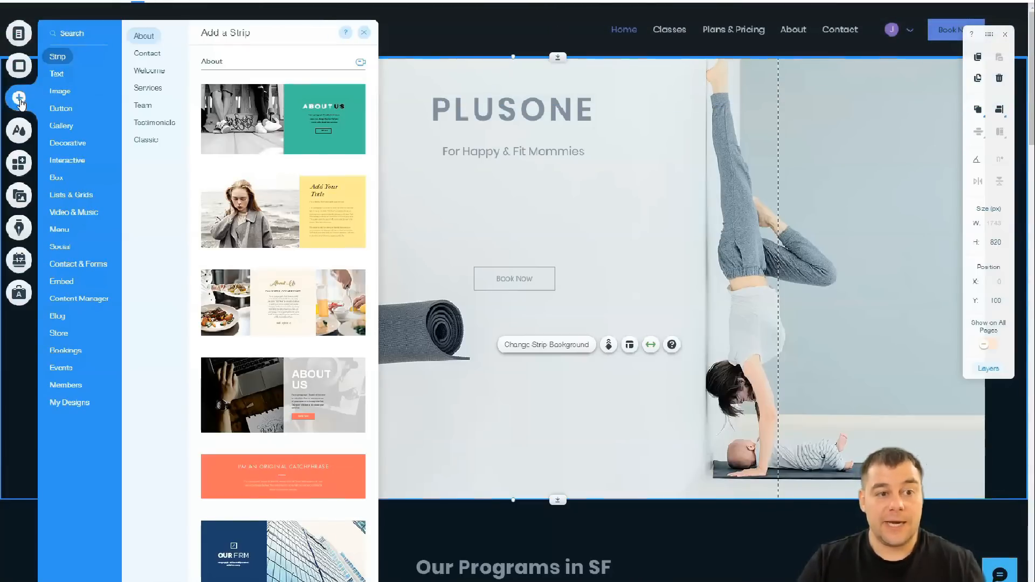
{"action": "left_click", "coordinate": [56, 74]}
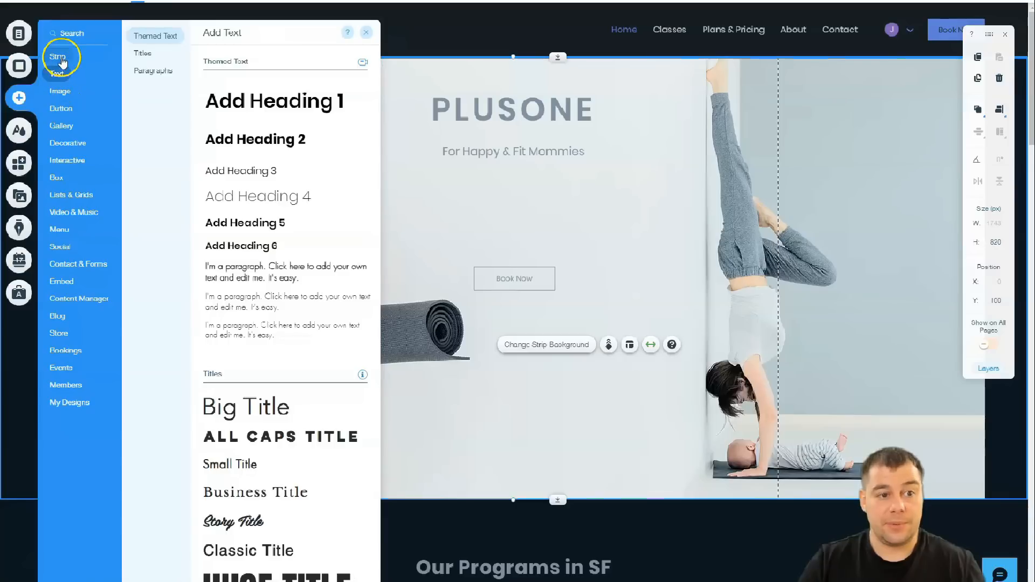
{"action": "left_click", "coordinate": [58, 56]}
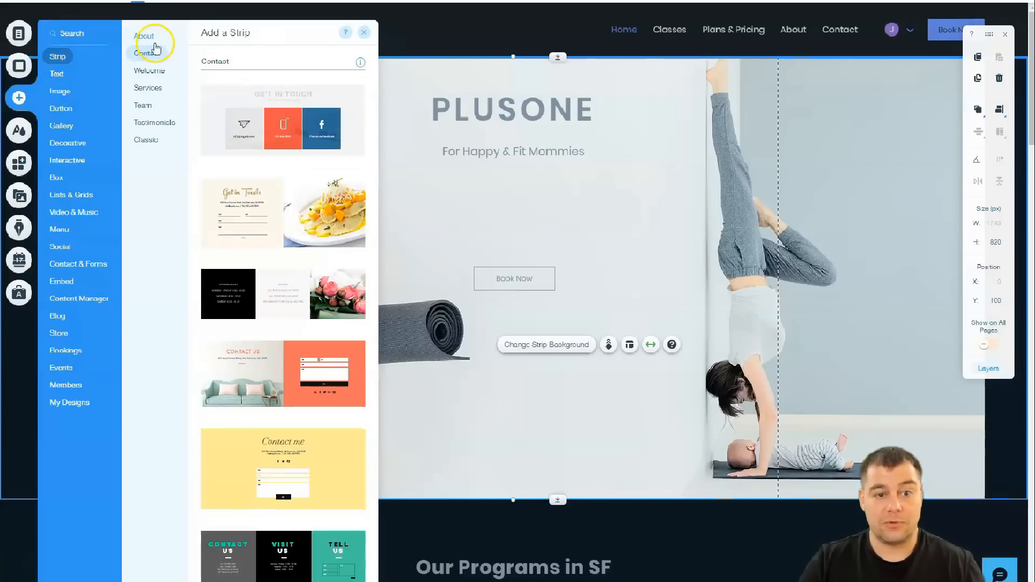
{"action": "left_click", "coordinate": [143, 105]}
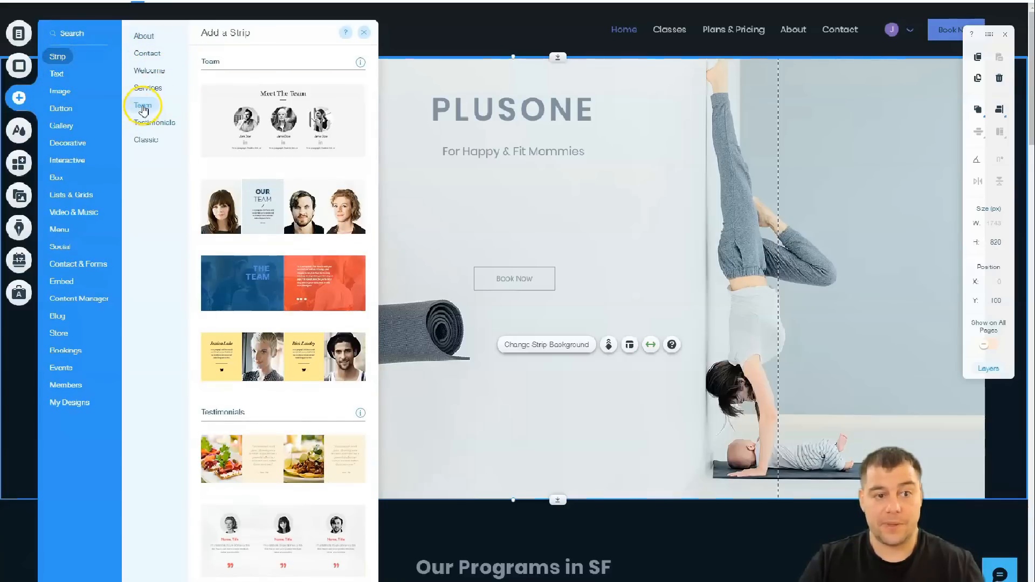
{"action": "left_click", "coordinate": [150, 71]}
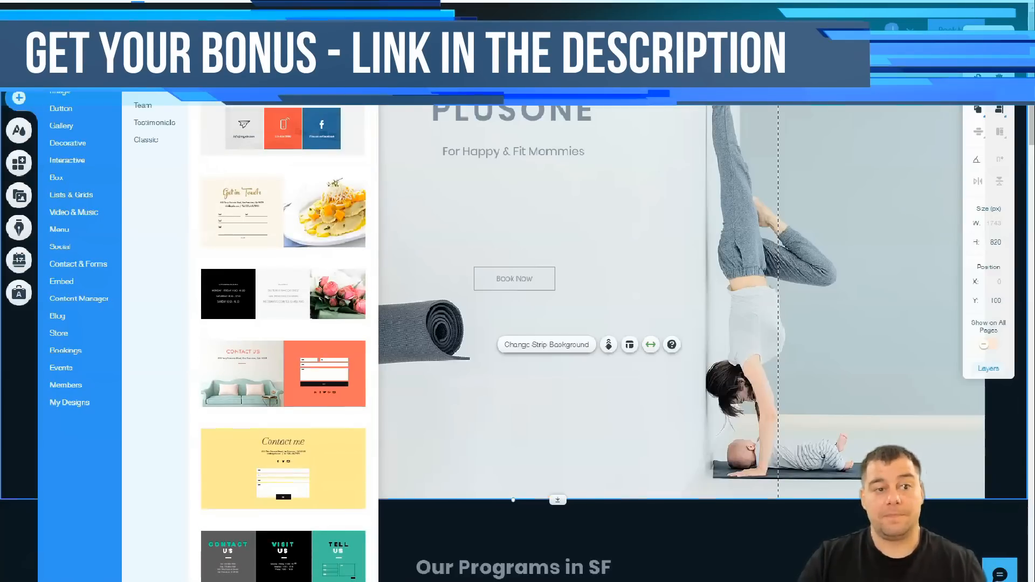
{"action": "left_click", "coordinate": [146, 139]}
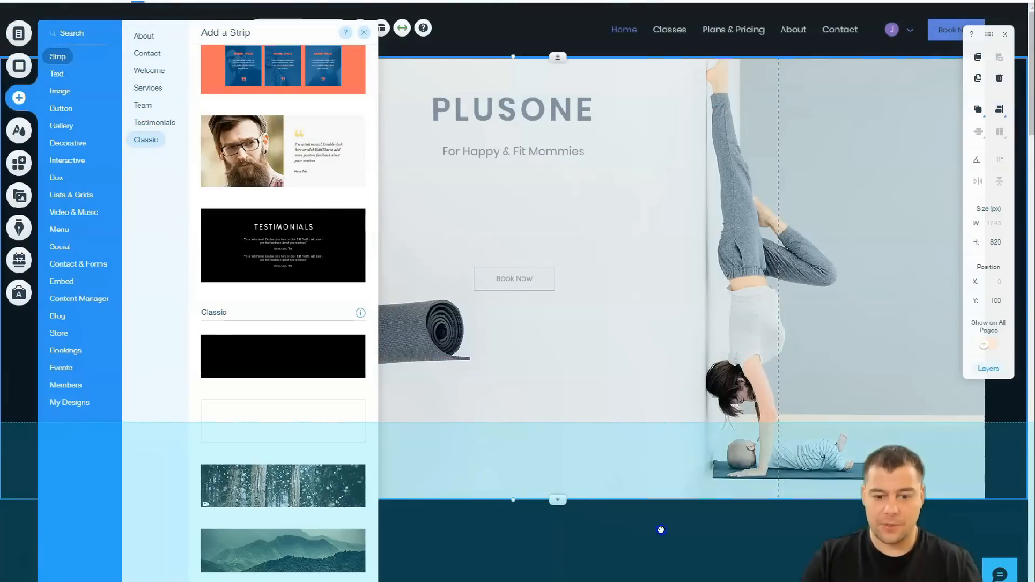
{"action": "left_click", "coordinate": [363, 32]}
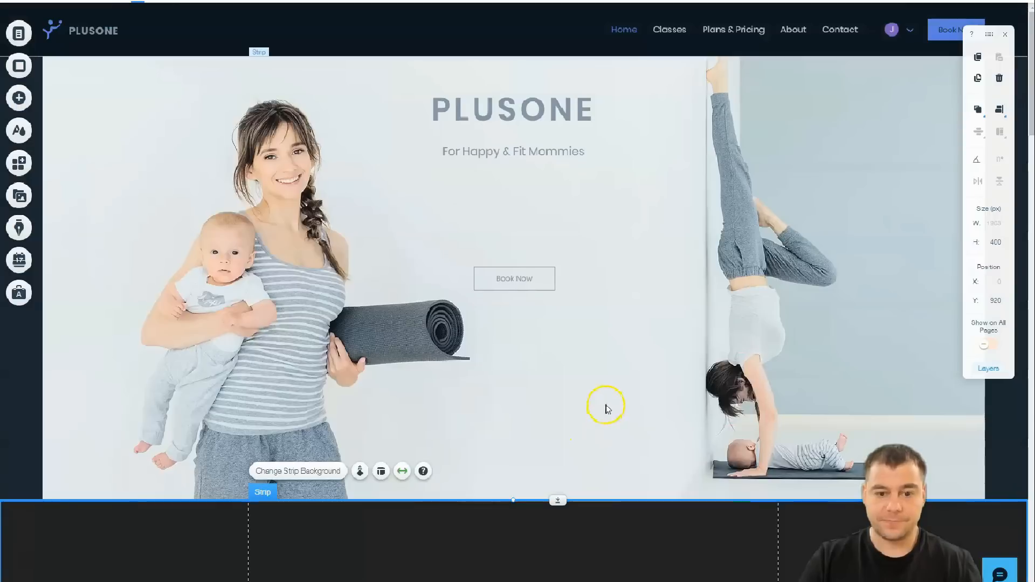
{"action": "scroll", "scroll_direction": "down", "scroll_amount": 3}
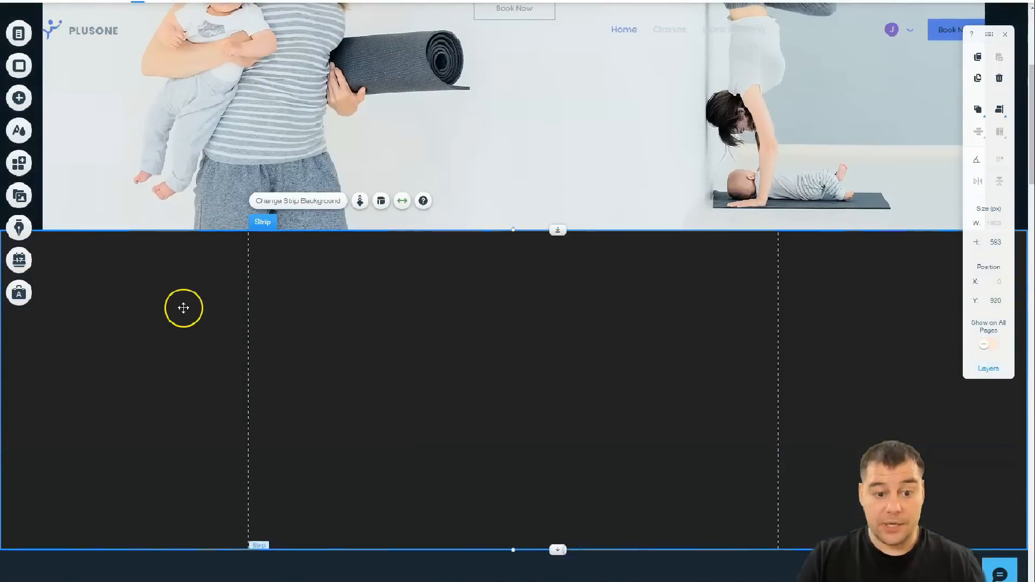
Add a Big Title, recolour it, move it to the top centre, and retype it 'OUR VIDEO'.
{"action": "left_click", "coordinate": [18, 97]}
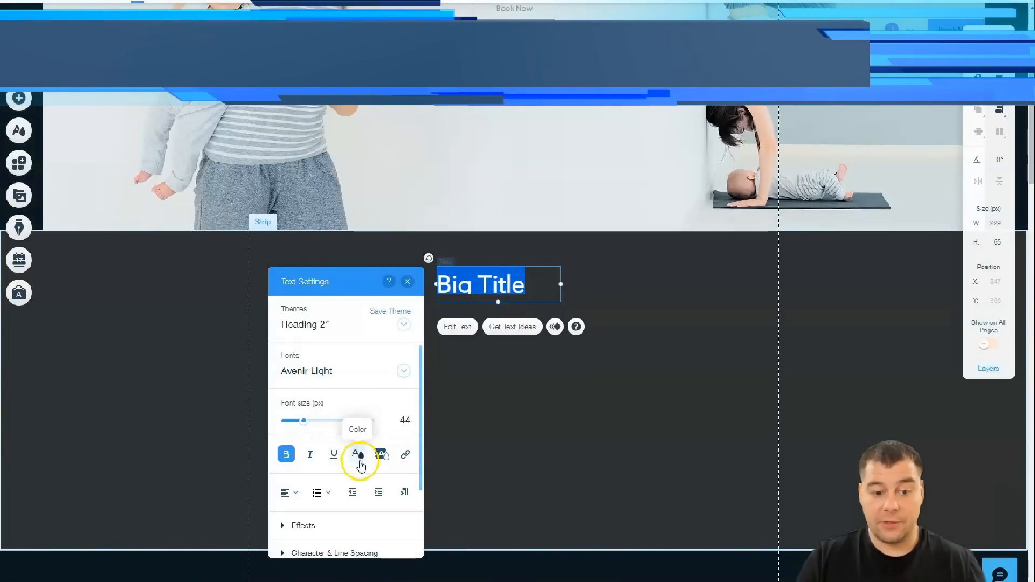
{"action": "left_click", "coordinate": [357, 454]}
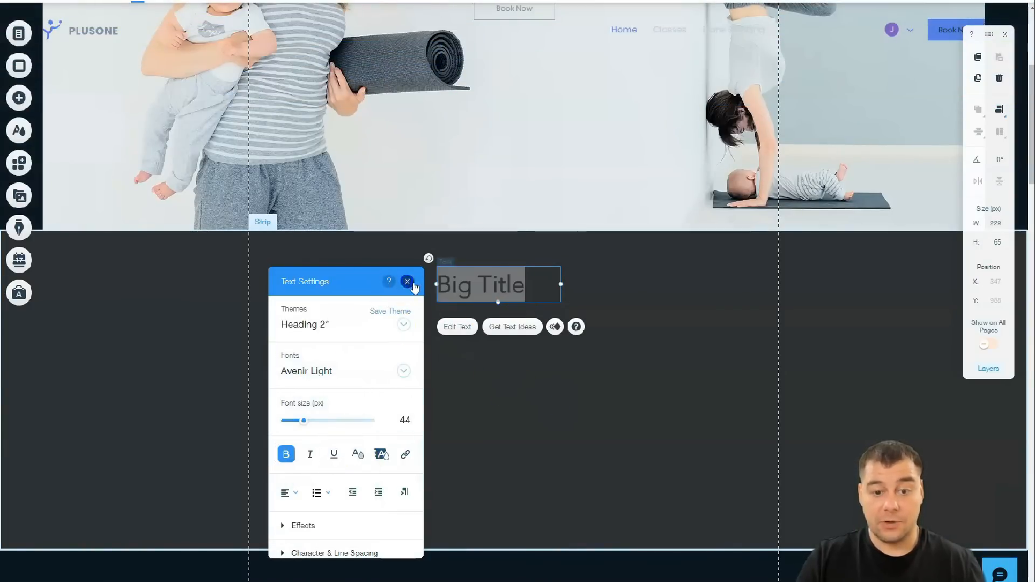
{"action": "left_click", "coordinate": [408, 281]}
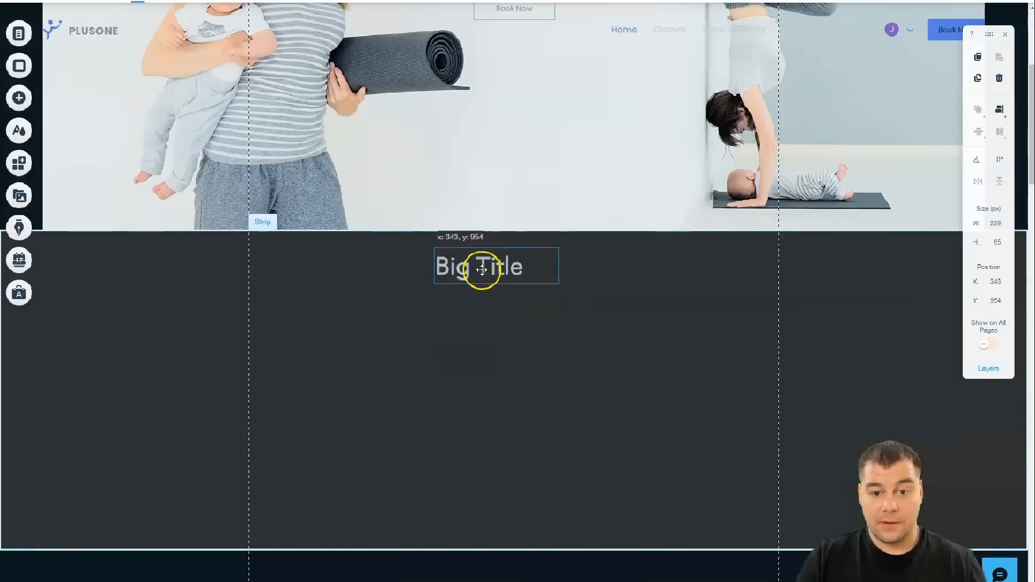
{"action": "left_click_drag", "start_coordinate": [481, 267], "coordinate": [505, 271]}
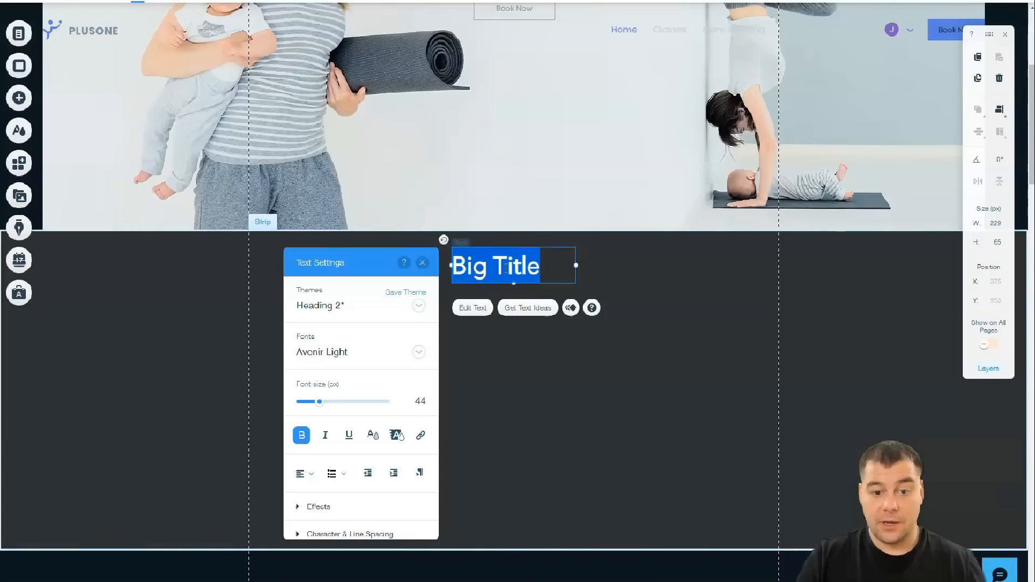
{"action": "left_click", "coordinate": [309, 474]}
{"action": "type", "text": "CH"}
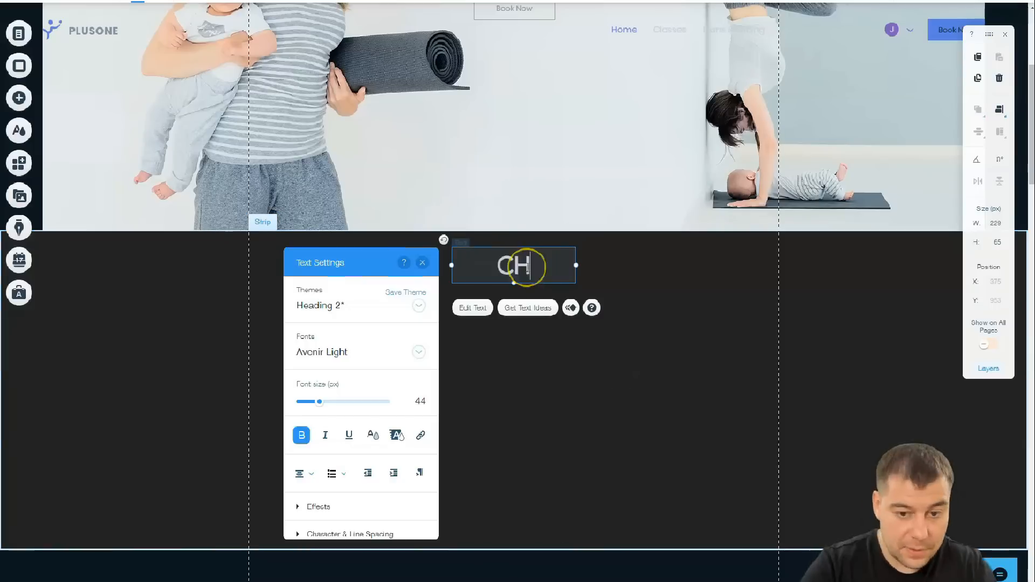
{"action": "type", "text": "OUR VIDEO"}
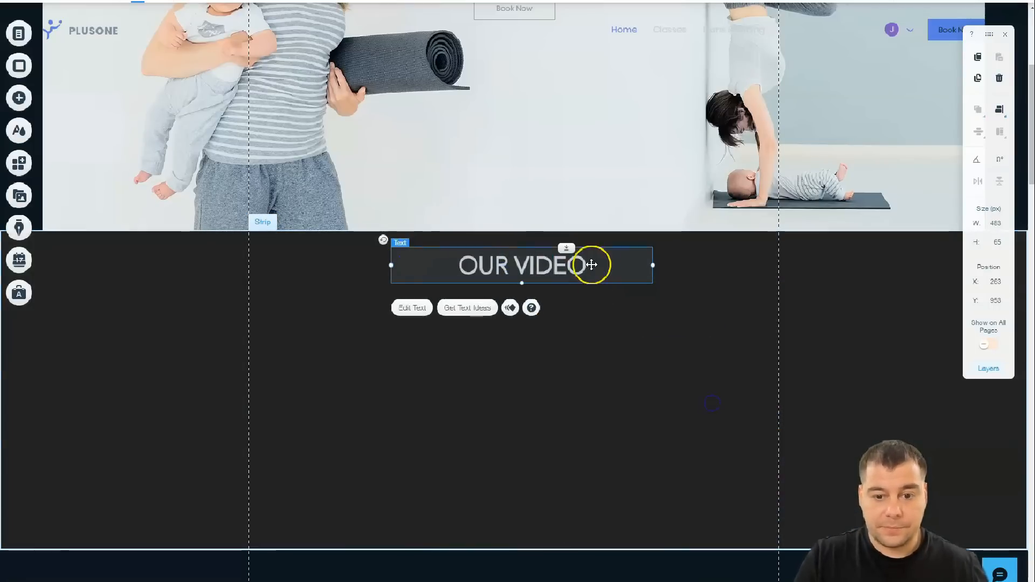
{"action": "left_click", "coordinate": [18, 98]}
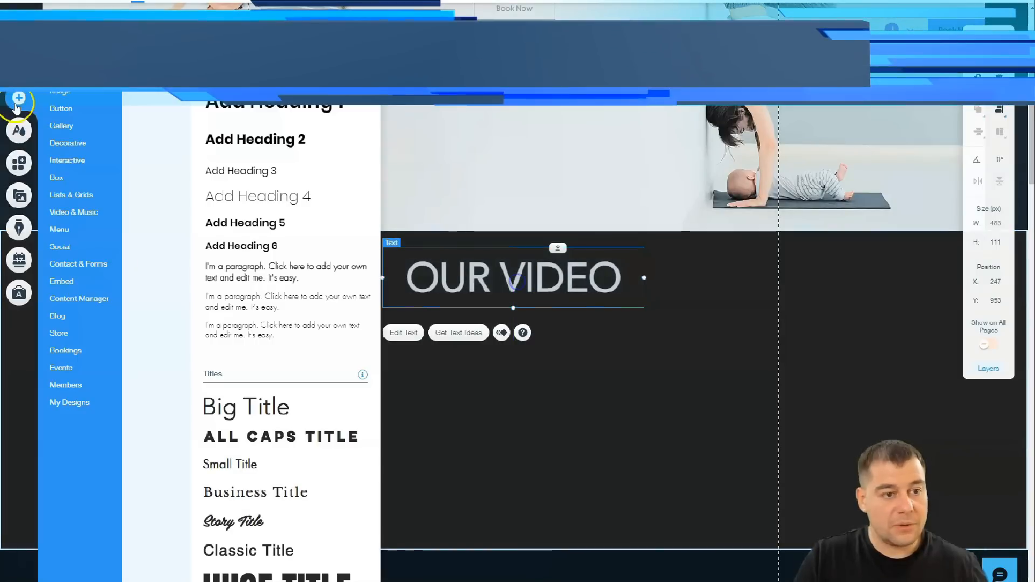
Insert the sample Plane Overhead video player and drag its handles to enlarge it under the heading.
{"action": "left_click", "coordinate": [73, 212]}
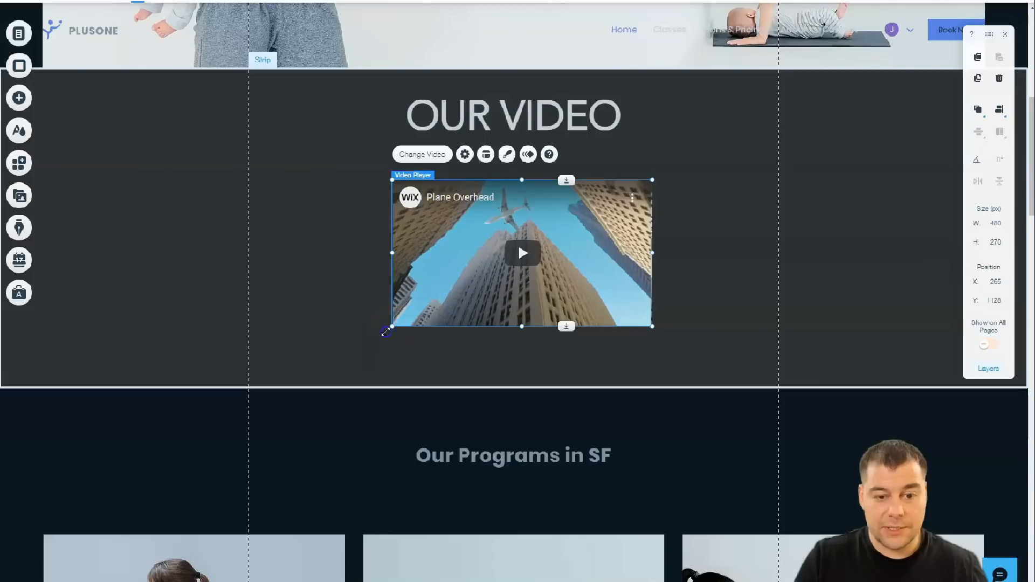
{"action": "left_click_drag", "start_coordinate": [391, 328], "coordinate": [291, 383]}
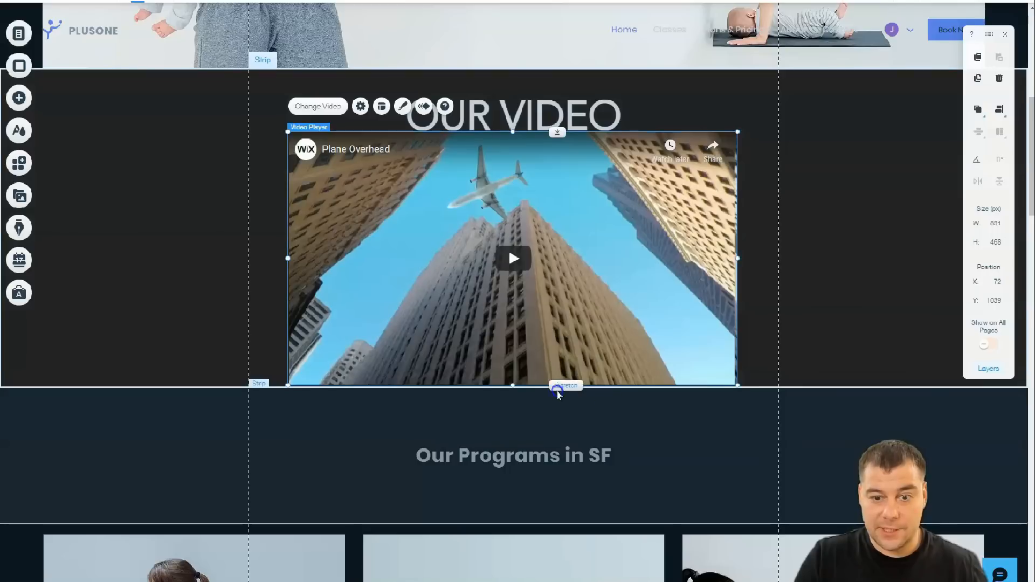
{"action": "left_click_drag", "start_coordinate": [558, 386], "coordinate": [558, 488]}
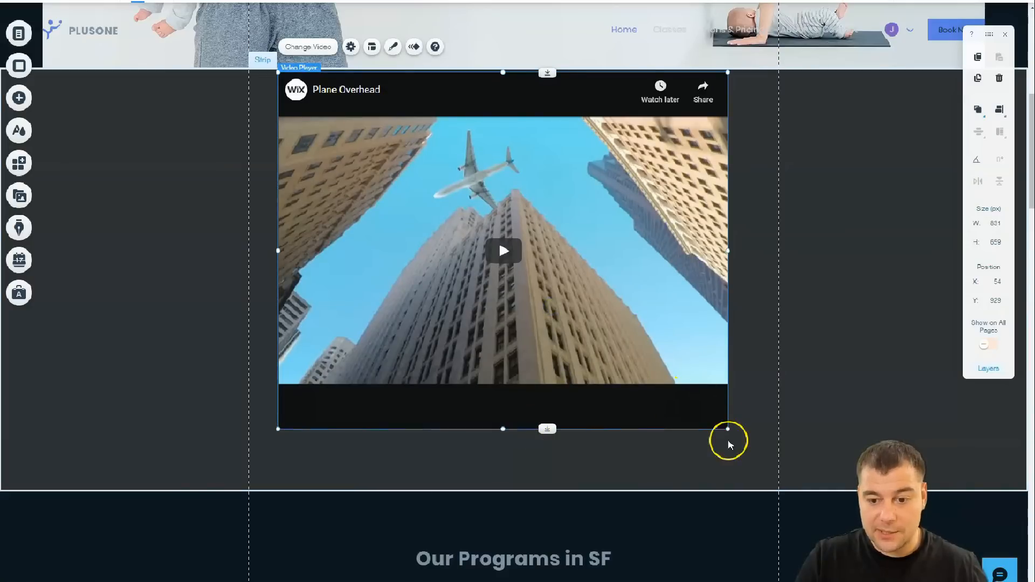
{"action": "left_click_drag", "start_coordinate": [728, 429], "coordinate": [695, 403]}
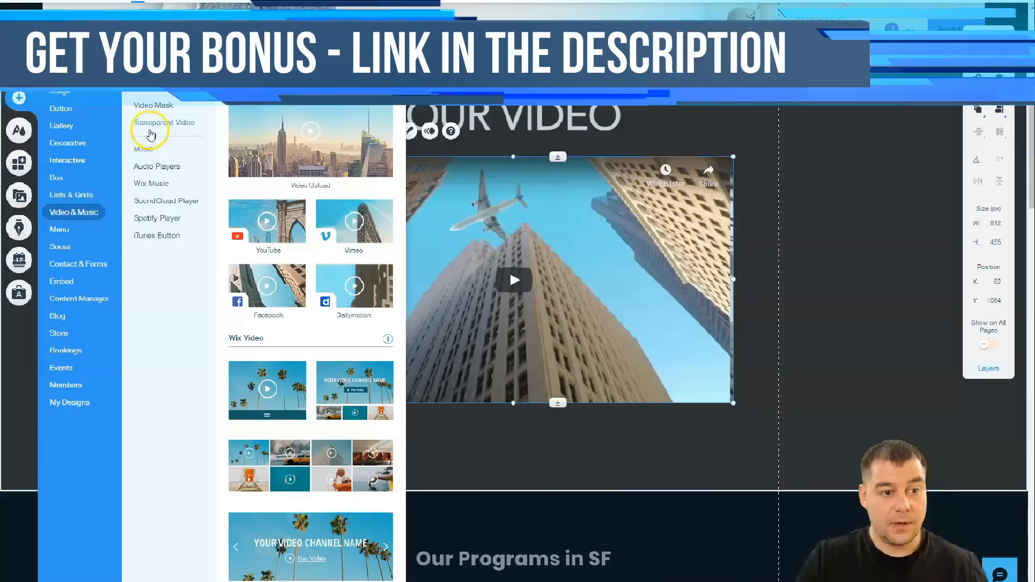
Add a button below the Plane Overhead video and scroll down the strip.
{"action": "left_click", "coordinate": [59, 108]}
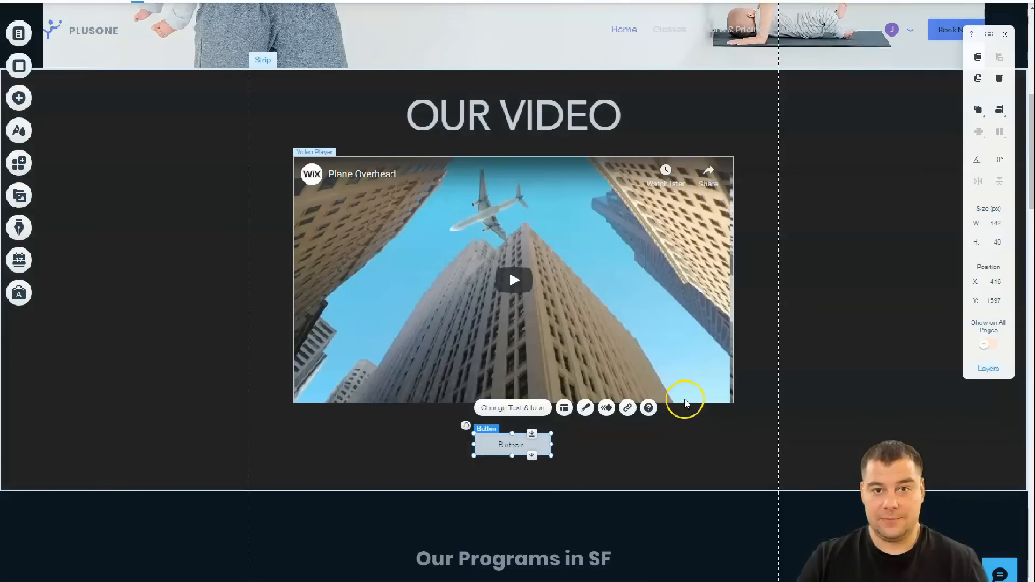
{"action": "mouse_move", "coordinate": [718, 324]}
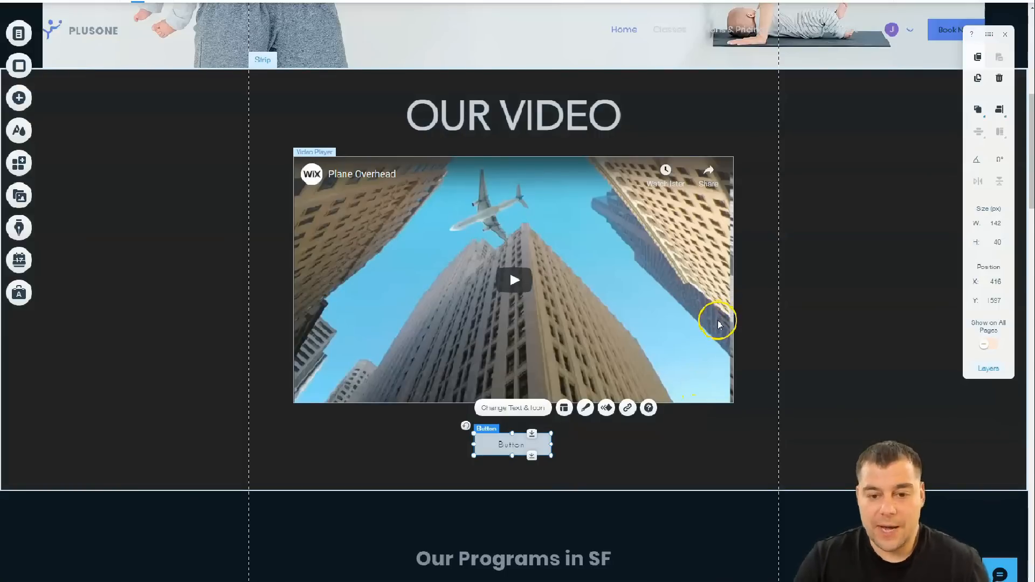
{"action": "scroll", "scroll_direction": "down", "scroll_amount": 3}
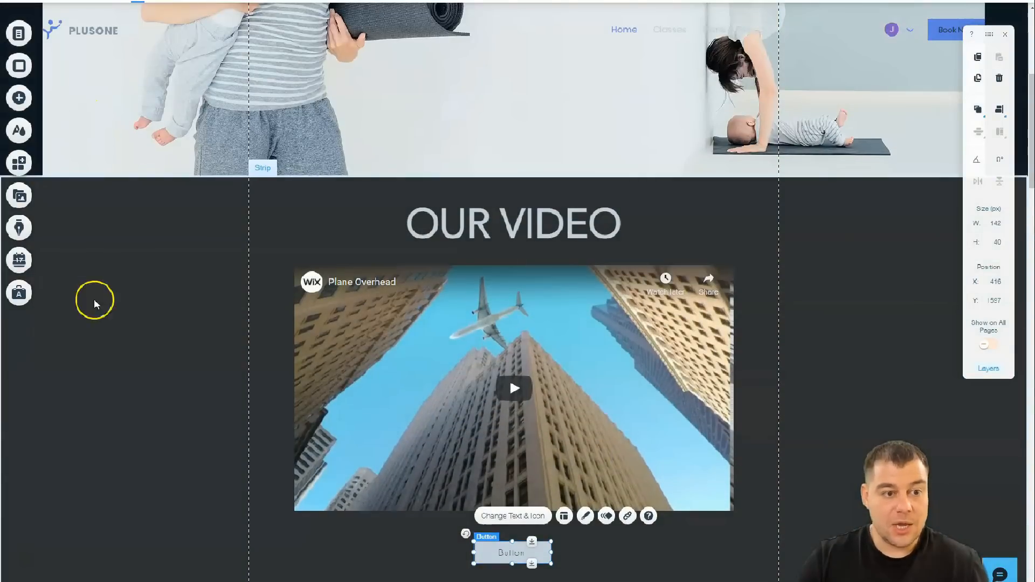
{"action": "scroll", "scroll_direction": "down", "scroll_amount": 3}
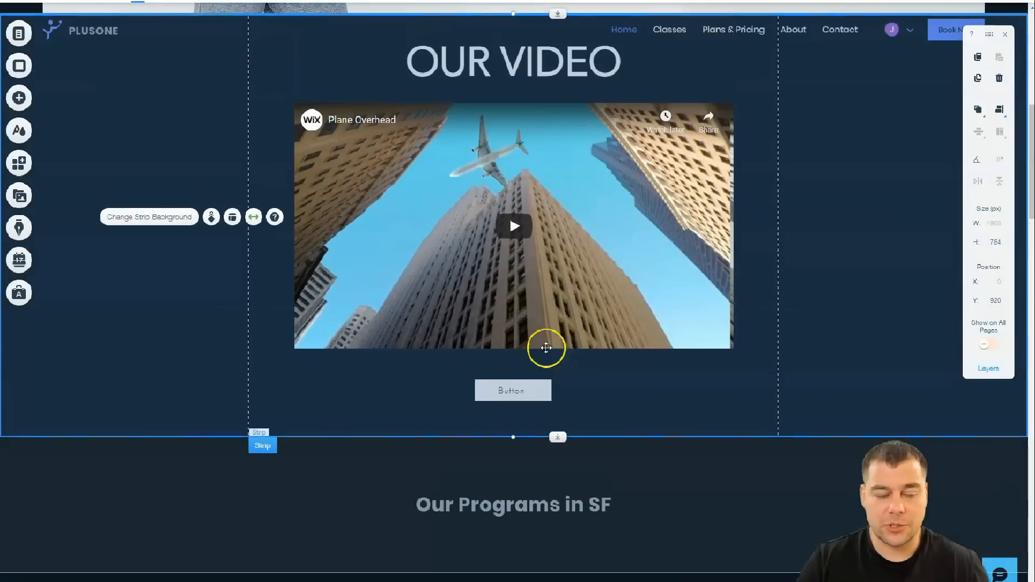
Select the button under the video and browse its link options without adding a link.
{"action": "left_click", "coordinate": [512, 390]}
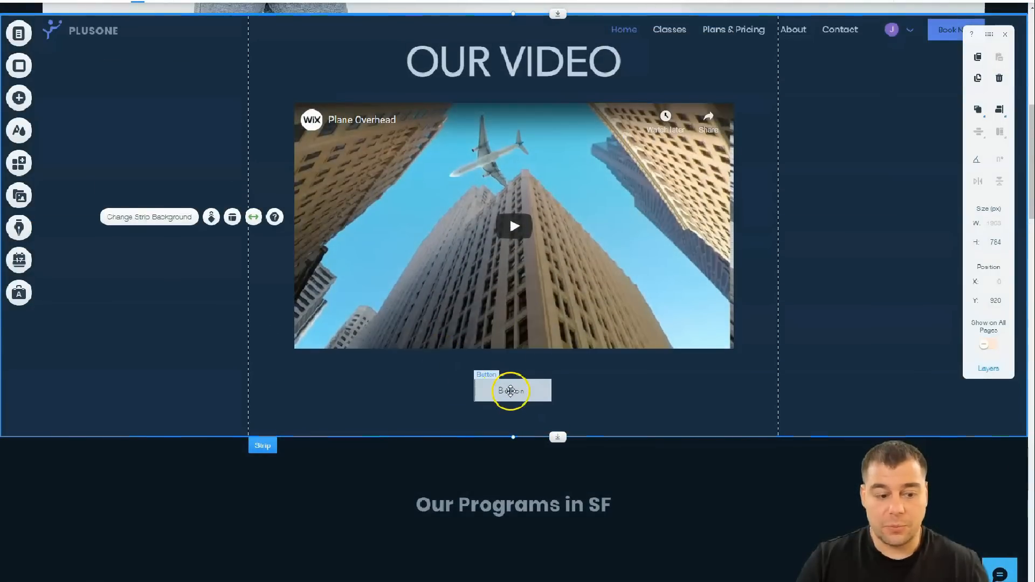
{"action": "left_click", "coordinate": [512, 391]}
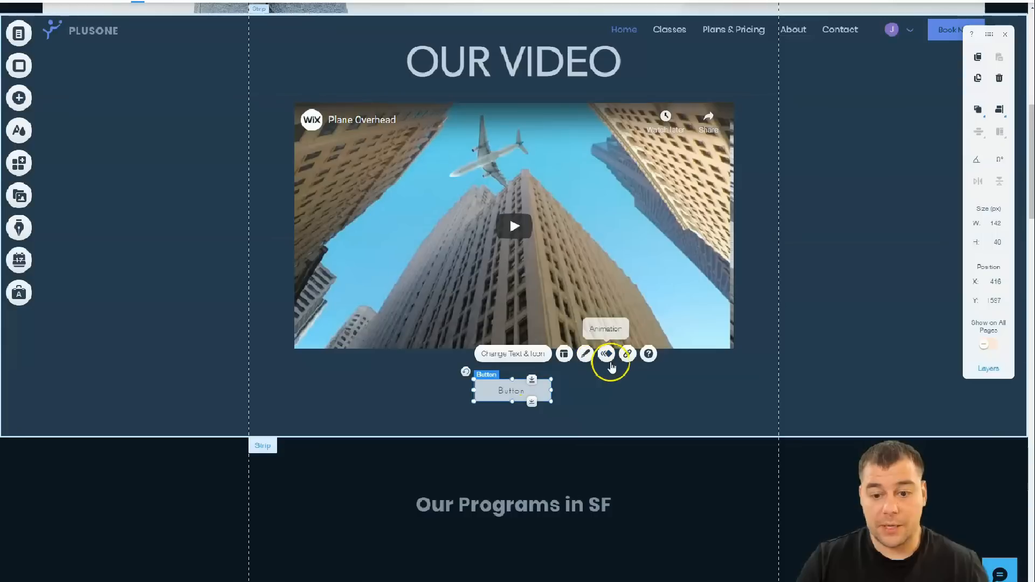
{"action": "mouse_move", "coordinate": [627, 354]}
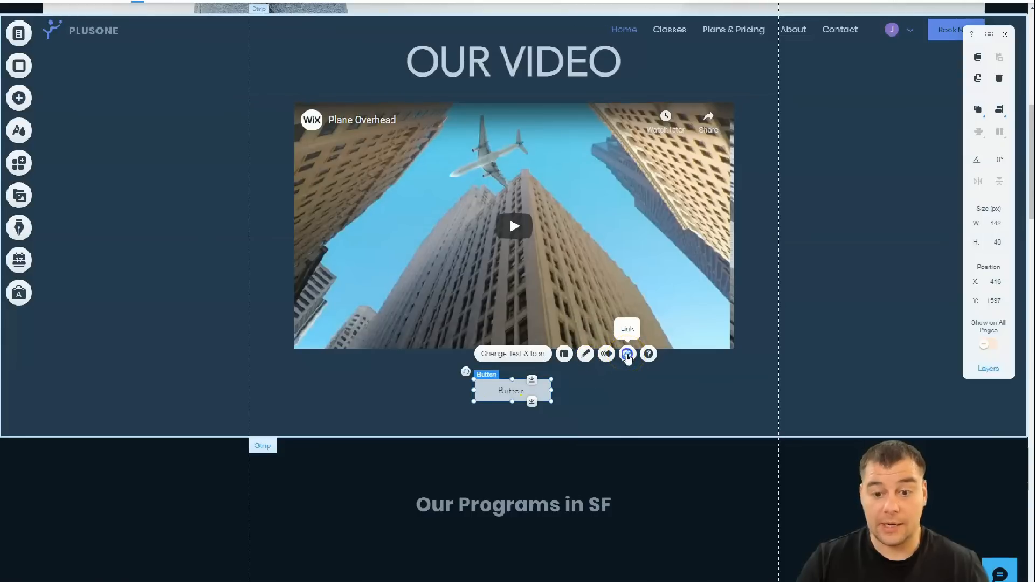
{"action": "left_click", "coordinate": [626, 354]}
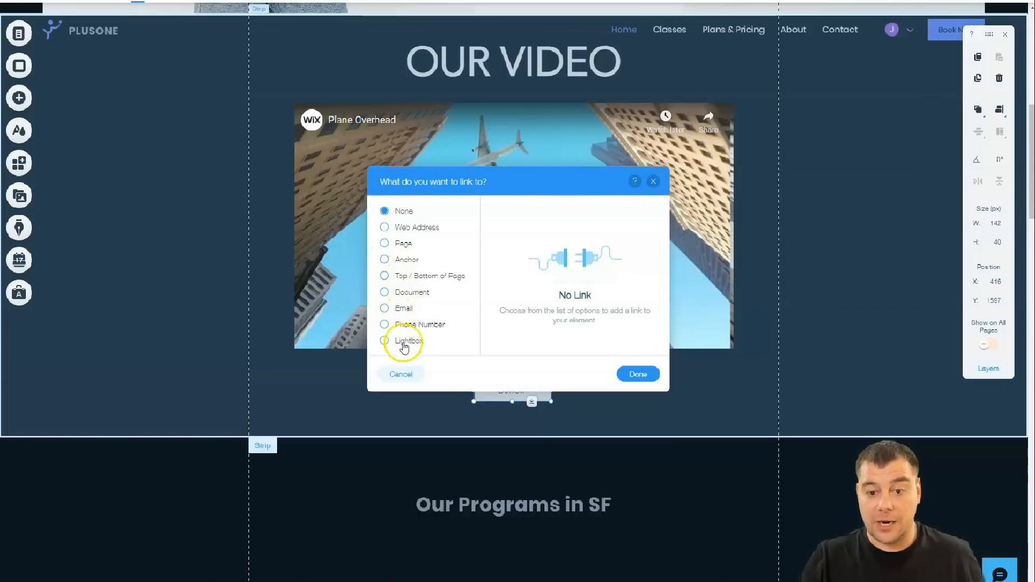
{"action": "mouse_move", "coordinate": [596, 238]}
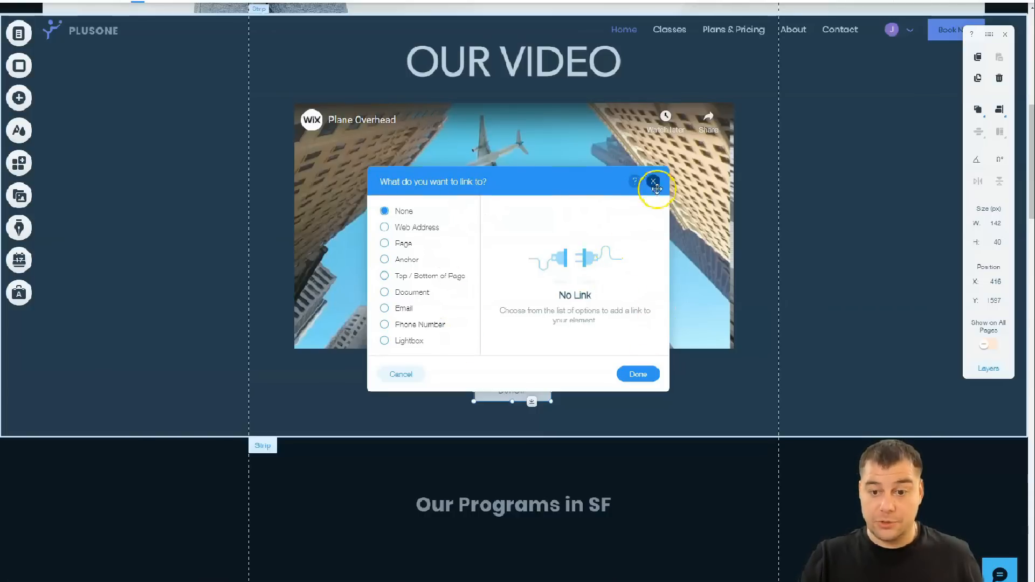
{"action": "left_click", "coordinate": [385, 308]}
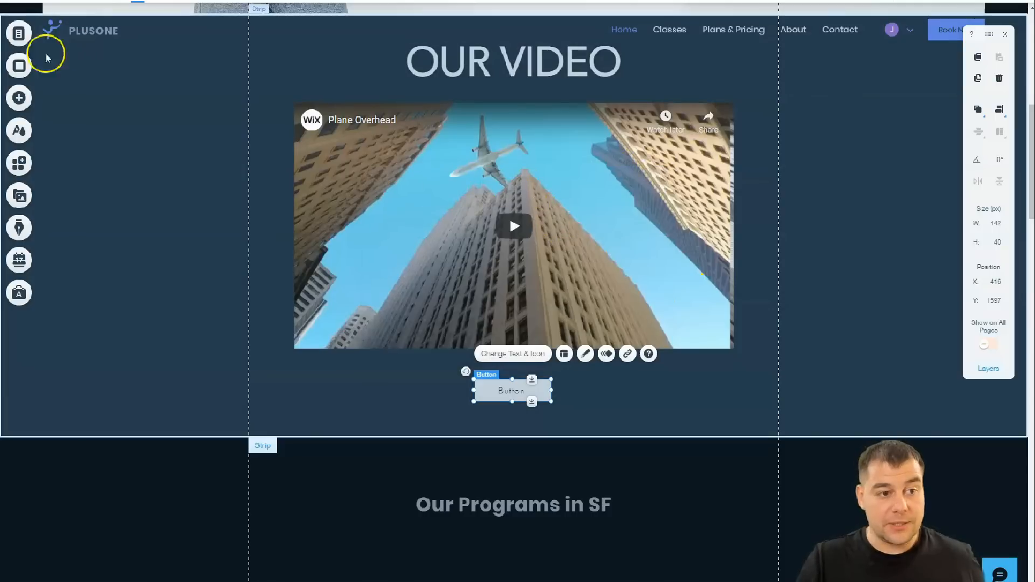
Open the site page list and the Home page's settings showing Standard layout.
{"action": "left_click", "coordinate": [18, 33]}
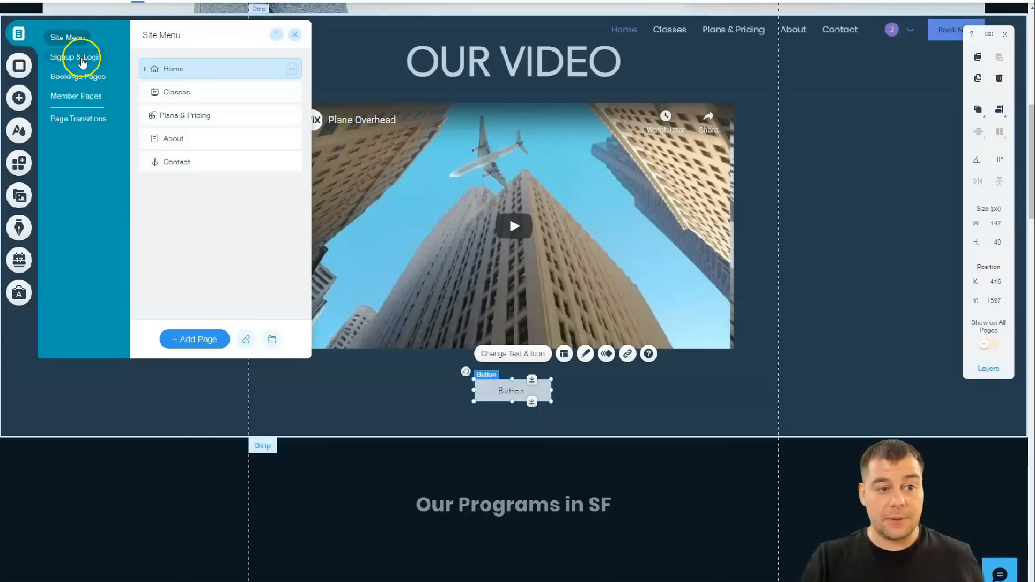
{"action": "mouse_move", "coordinate": [76, 96]}
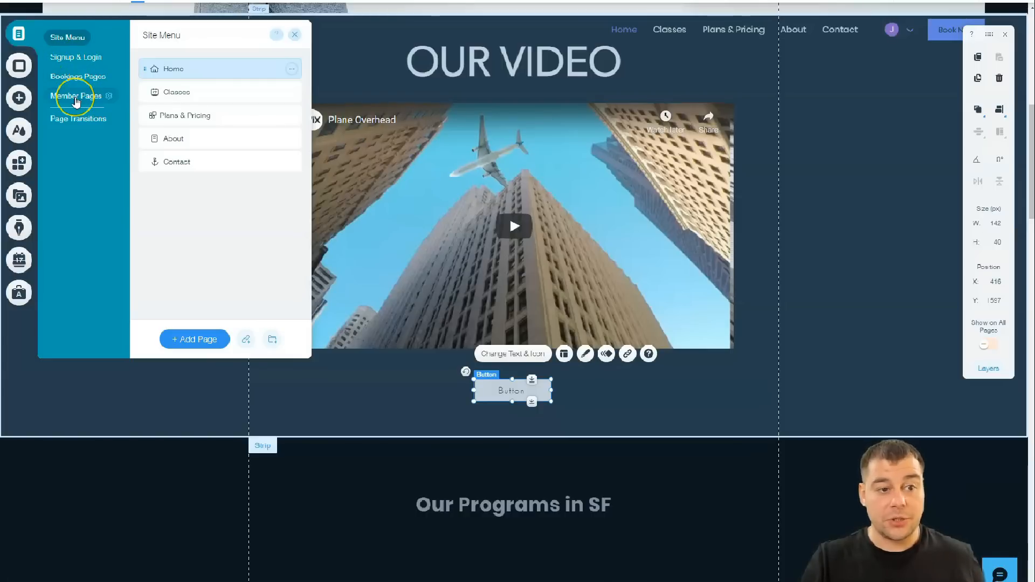
{"action": "left_click", "coordinate": [77, 118]}
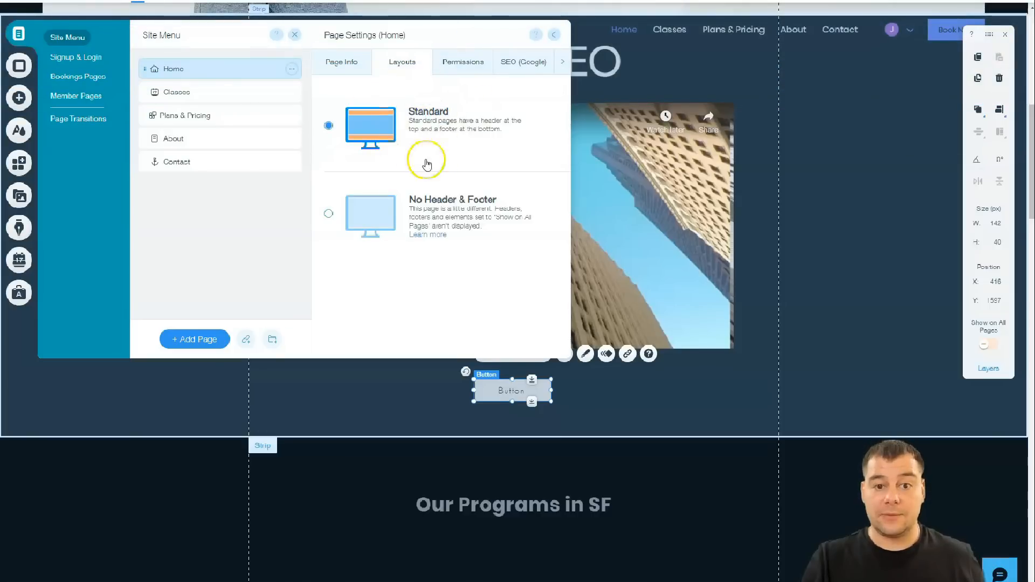
{"action": "mouse_move", "coordinate": [426, 161]}
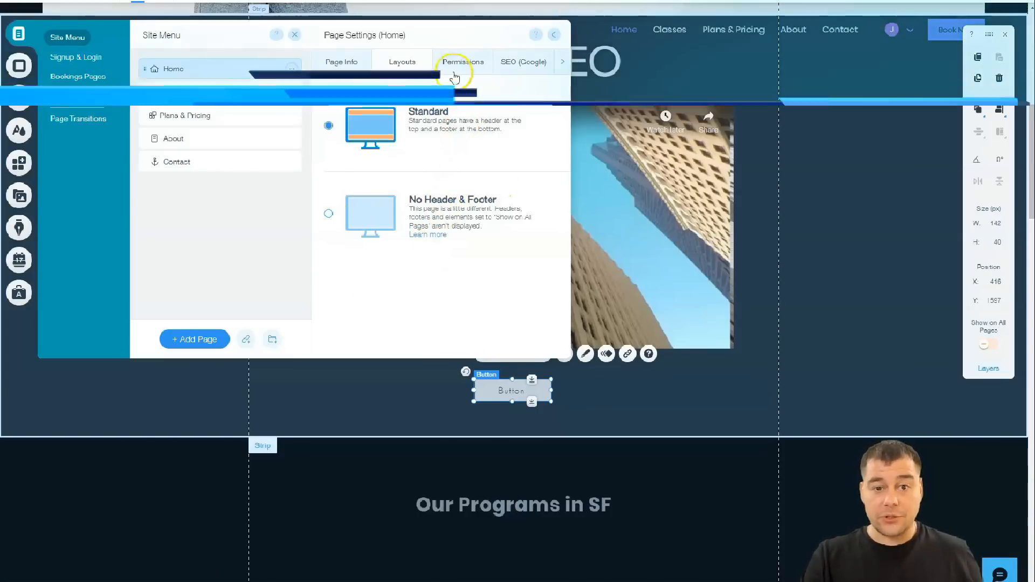
Browse the Home page's Permissions, SEO (Google), Social Share and Advanced SEO settings.
{"action": "left_click", "coordinate": [462, 61]}
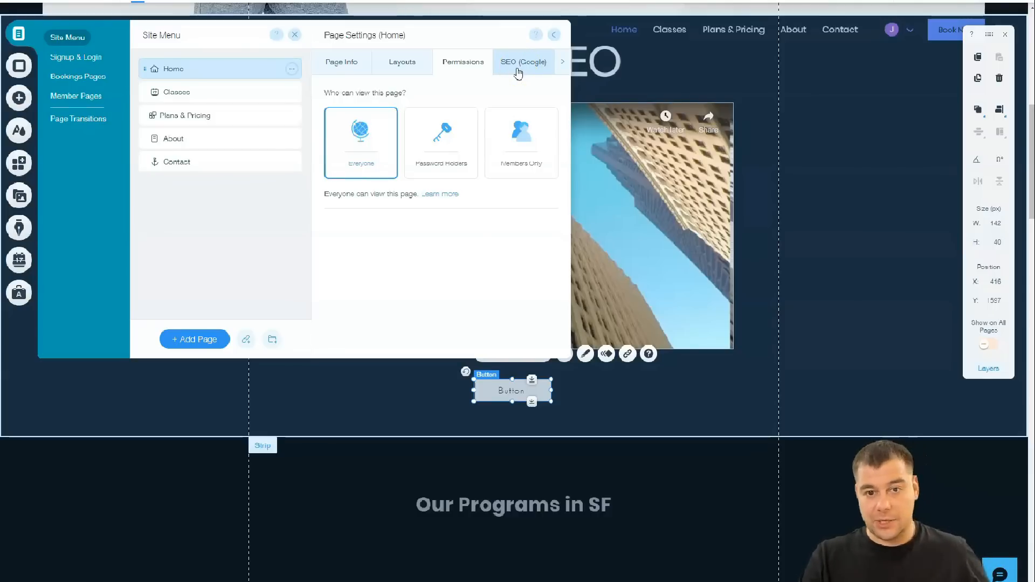
{"action": "left_click", "coordinate": [523, 62]}
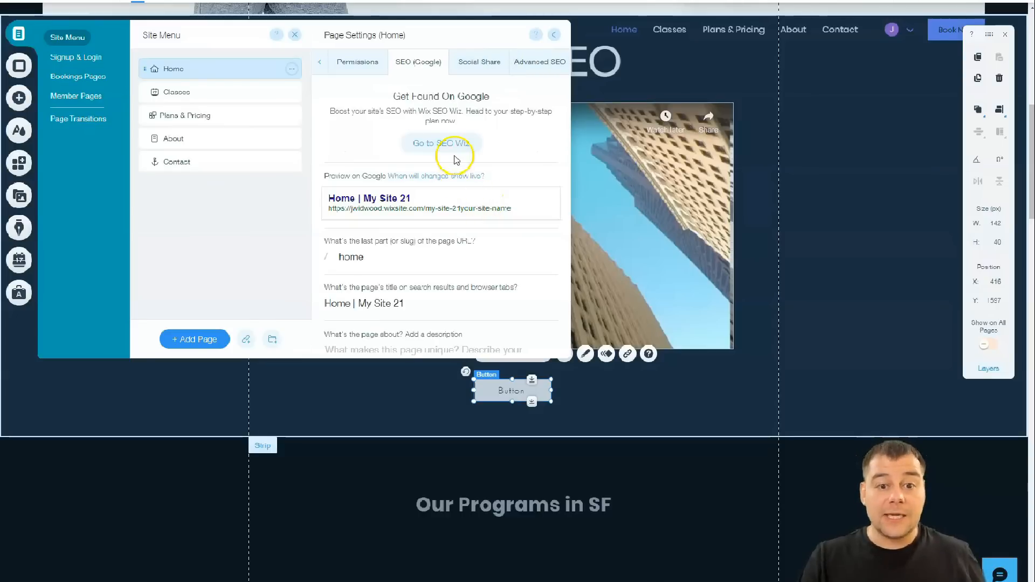
{"action": "mouse_move", "coordinate": [508, 223]}
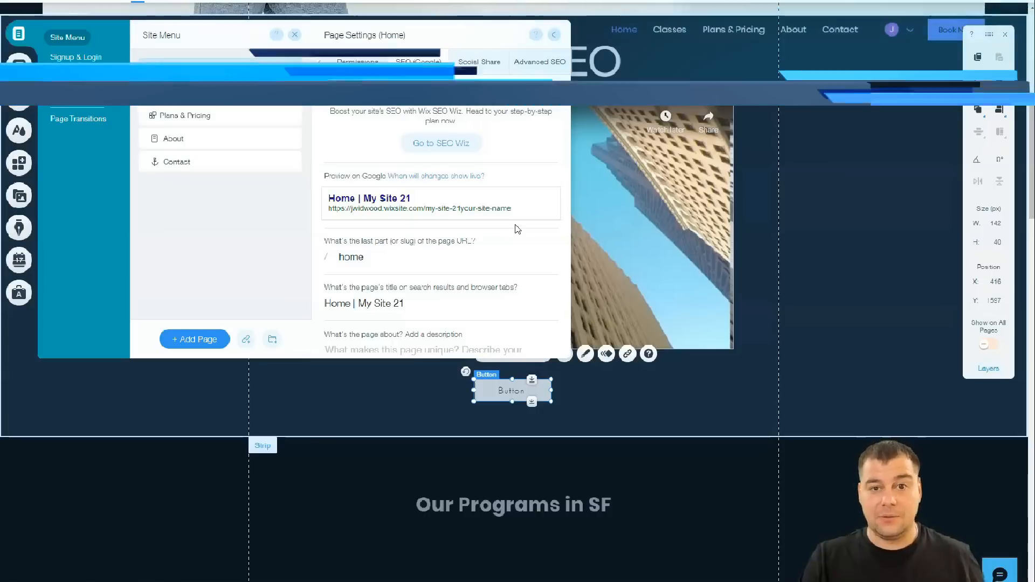
{"action": "left_click", "coordinate": [479, 61]}
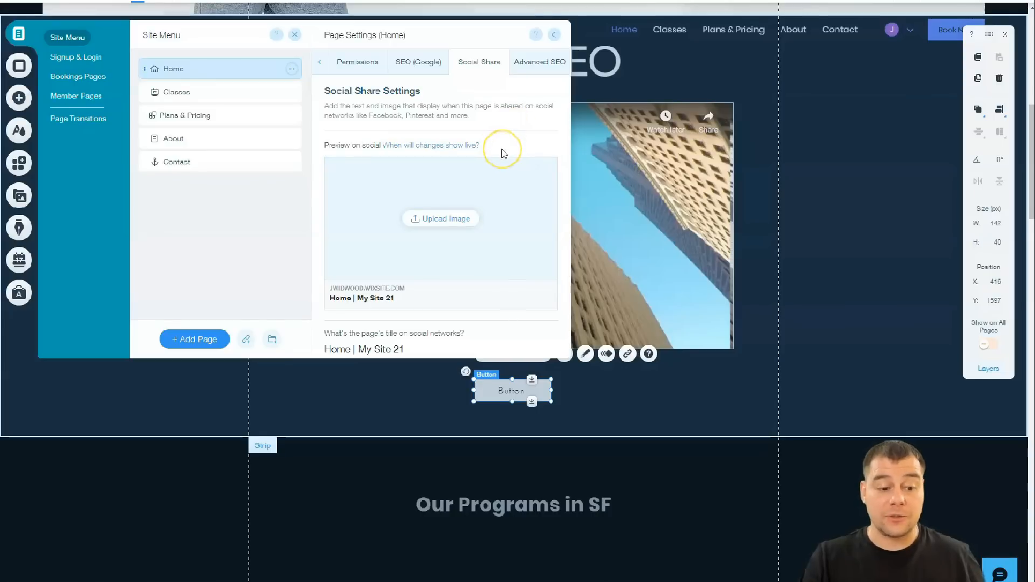
{"action": "mouse_move", "coordinate": [528, 286]}
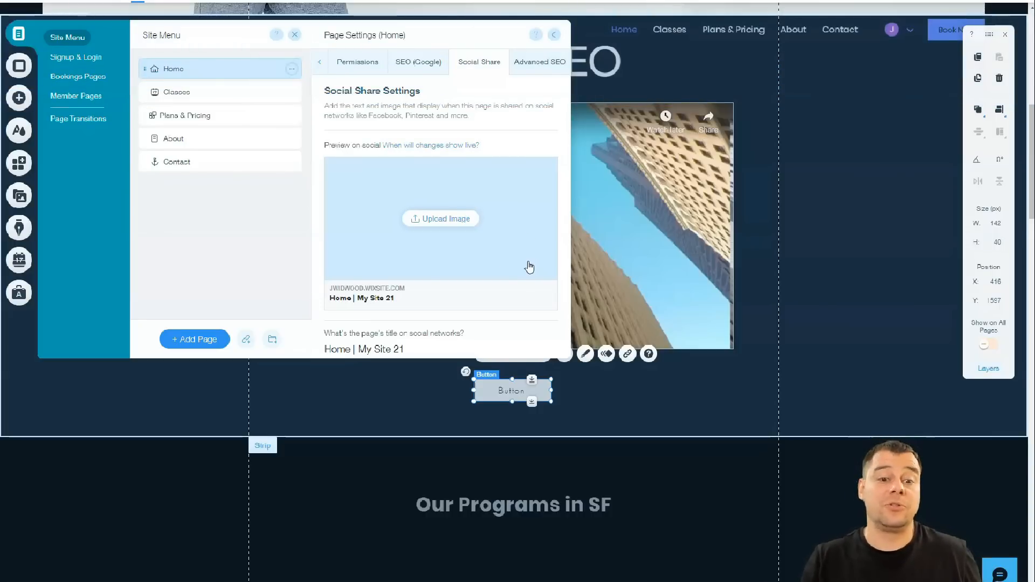
{"action": "mouse_move", "coordinate": [535, 61]}
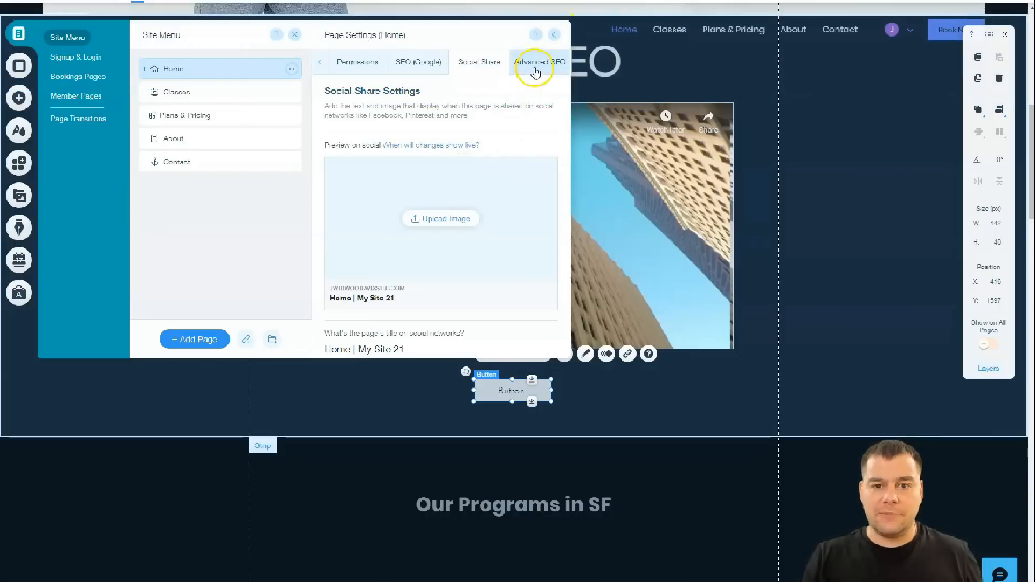
{"action": "left_click", "coordinate": [294, 34]}
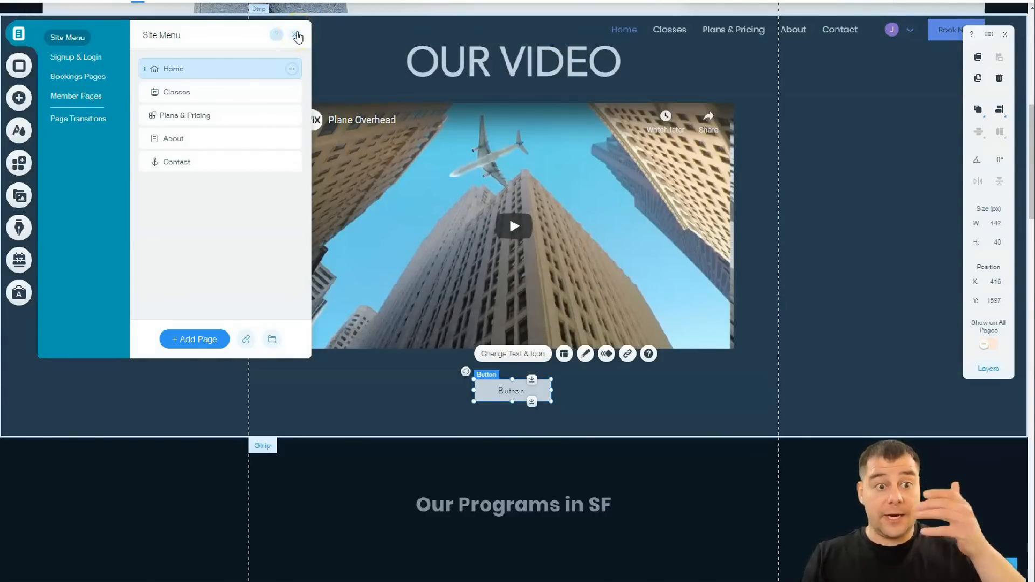
Close the page list and colour the page background with a grey-blue theme swatch.
{"action": "left_click", "coordinate": [298, 35]}
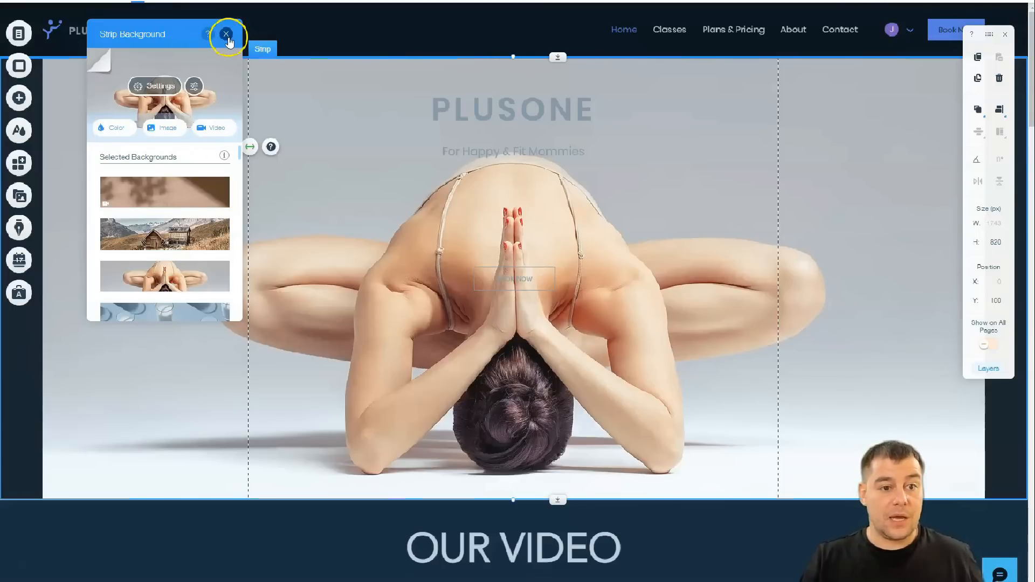
{"action": "left_click", "coordinate": [19, 67]}
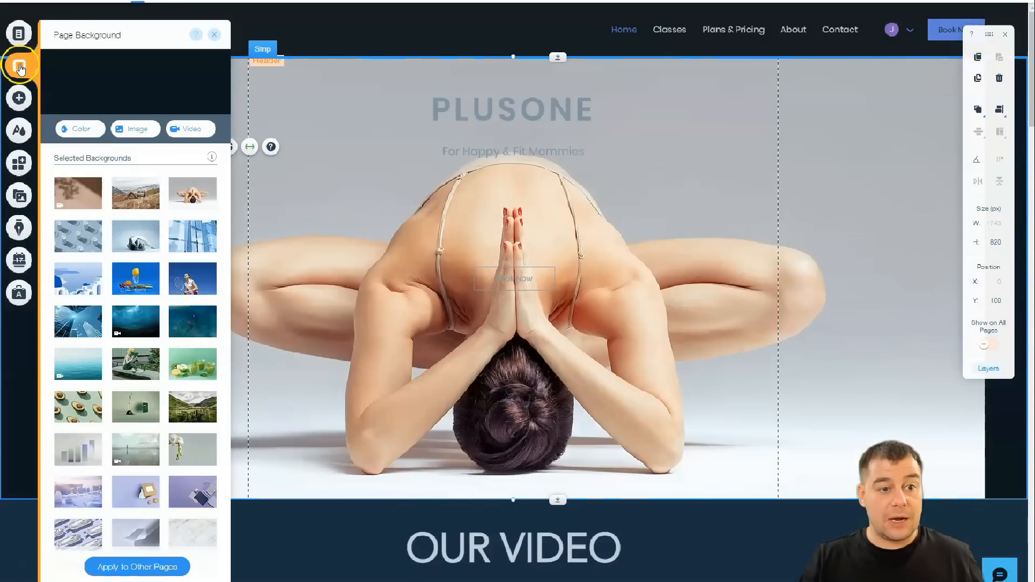
{"action": "left_click", "coordinate": [80, 129]}
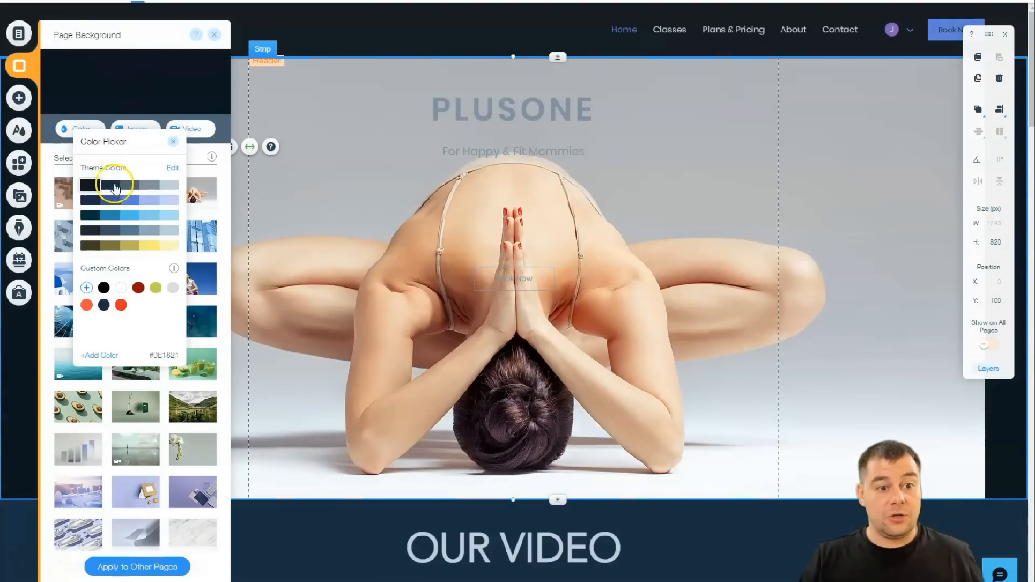
{"action": "left_click", "coordinate": [148, 185]}
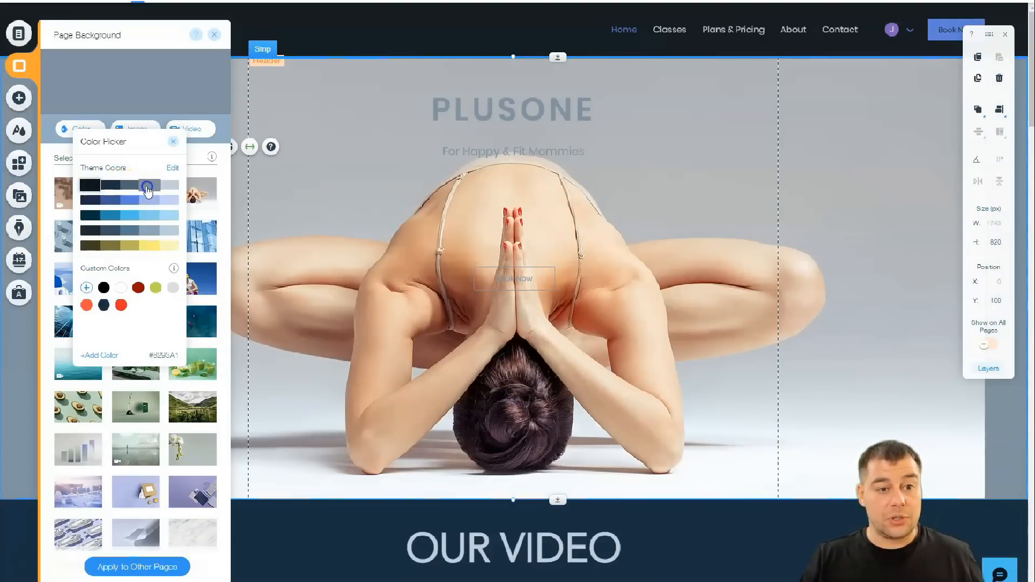
{"action": "left_click", "coordinate": [173, 141]}
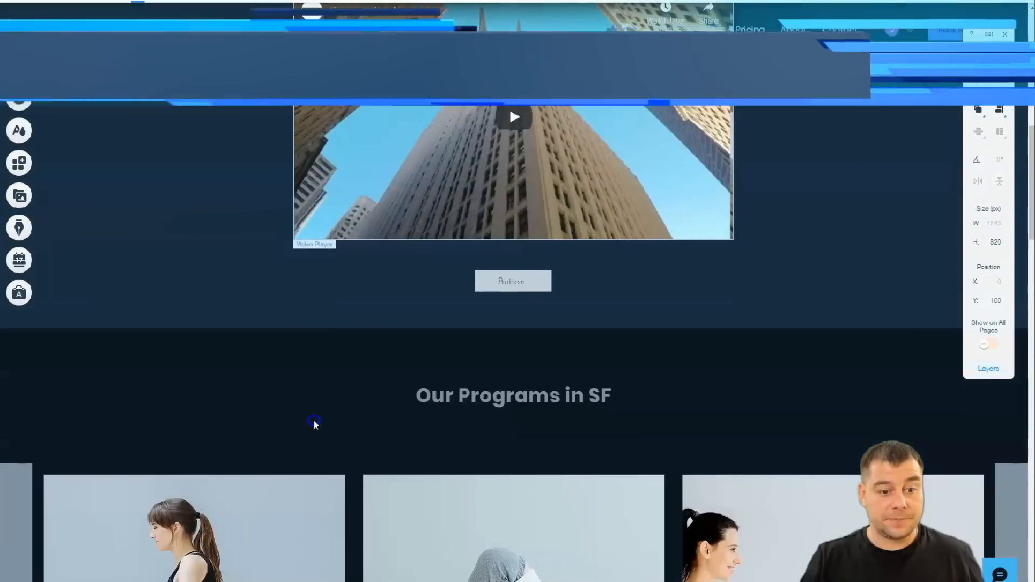
Scroll past programs, locations and testimonials, then select the Let's Get Moving form.
{"action": "scroll", "scroll_direction": "down", "scroll_amount": 3}
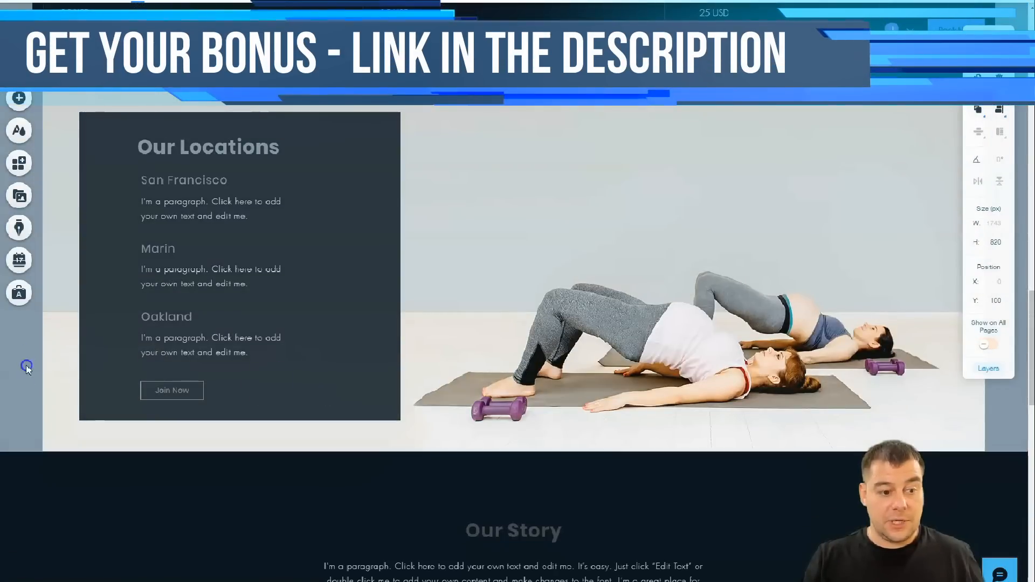
{"action": "scroll", "scroll_direction": "down", "scroll_amount": 3}
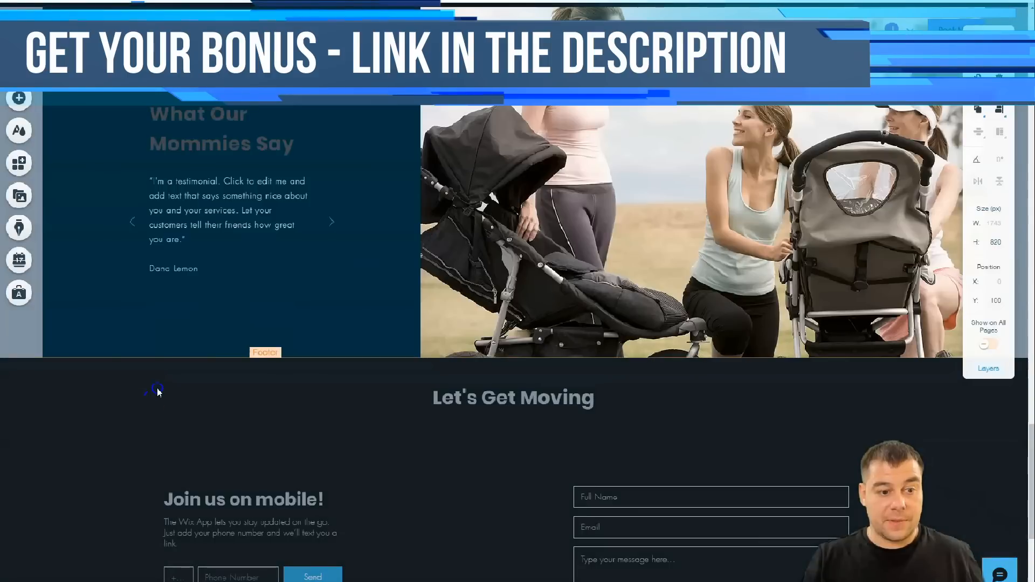
{"action": "scroll", "scroll_direction": "down", "scroll_amount": 3}
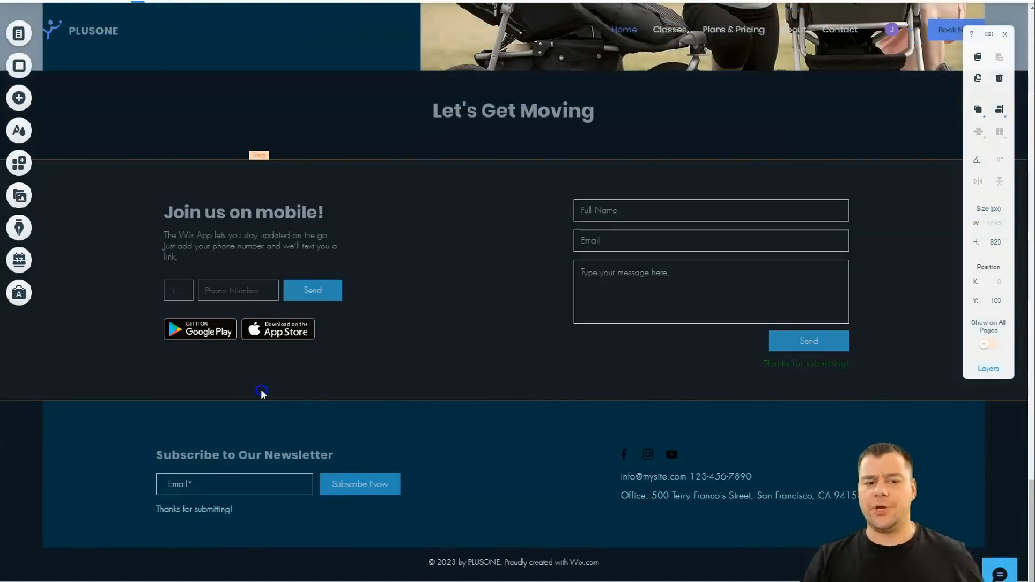
{"action": "mouse_move", "coordinate": [414, 358]}
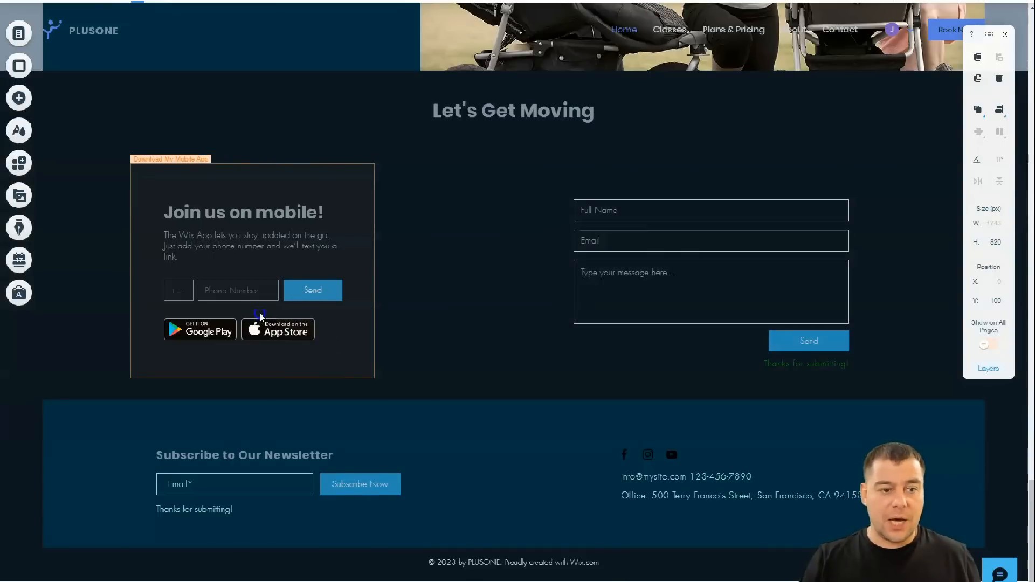
{"action": "mouse_move", "coordinate": [199, 264]}
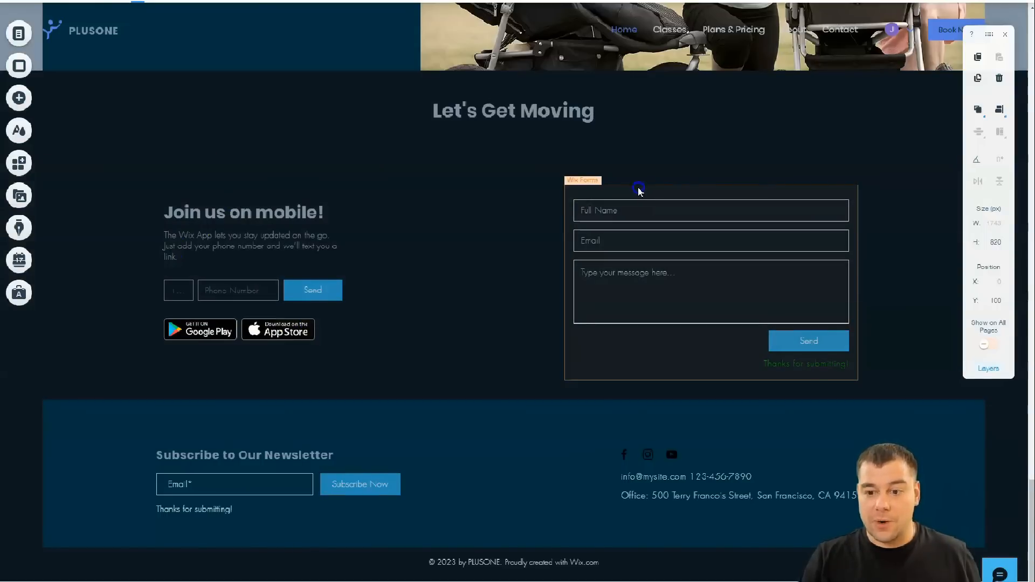
{"action": "left_click", "coordinate": [639, 188]}
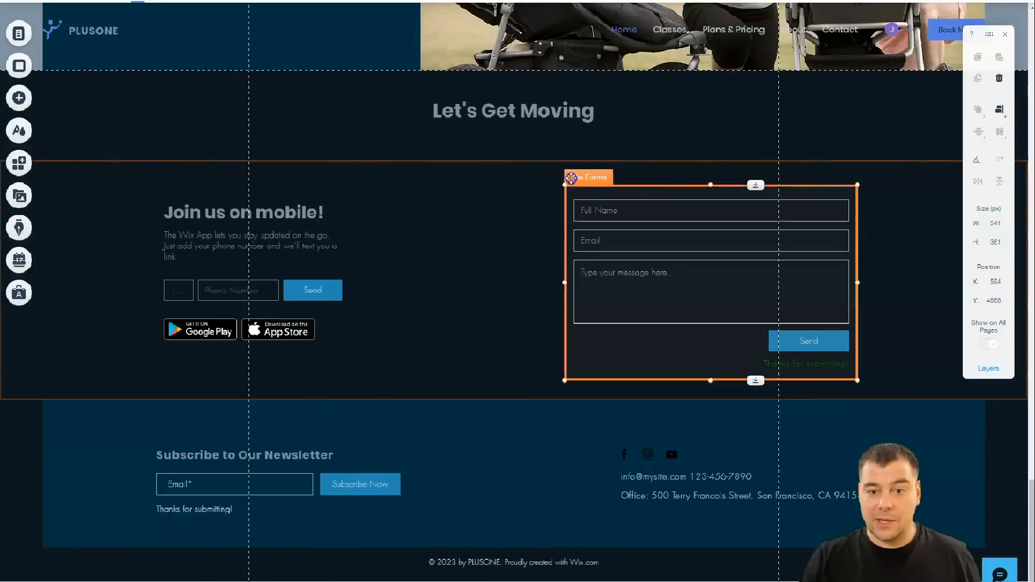
{"action": "left_click", "coordinate": [588, 176]}
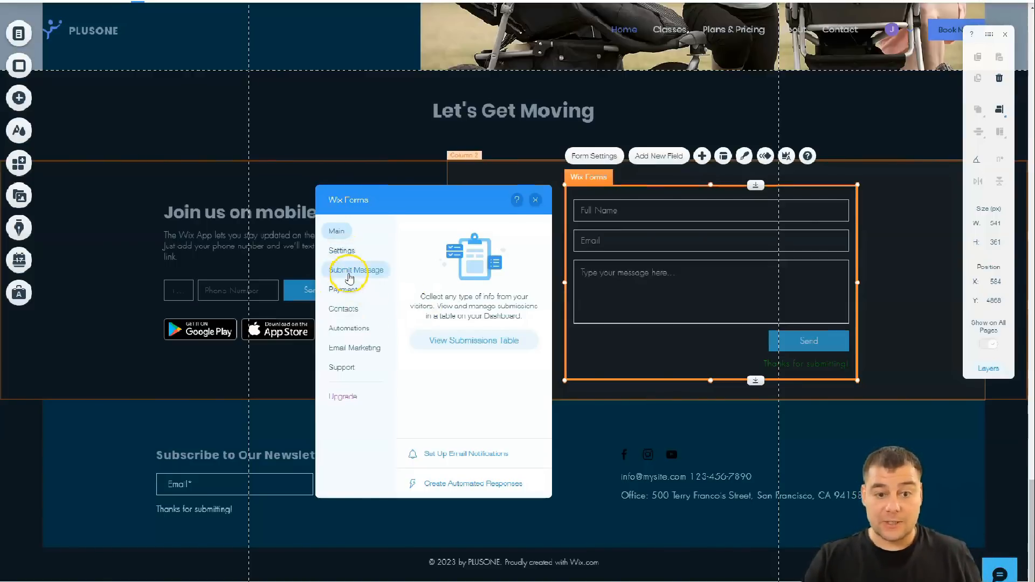
{"action": "mouse_move", "coordinate": [353, 330]}
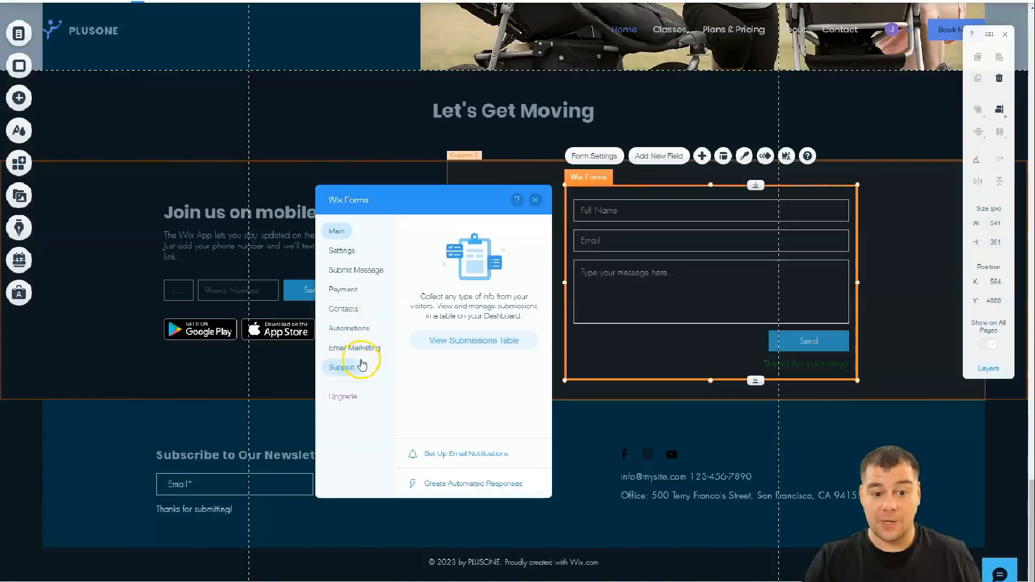
{"action": "mouse_move", "coordinate": [509, 266]}
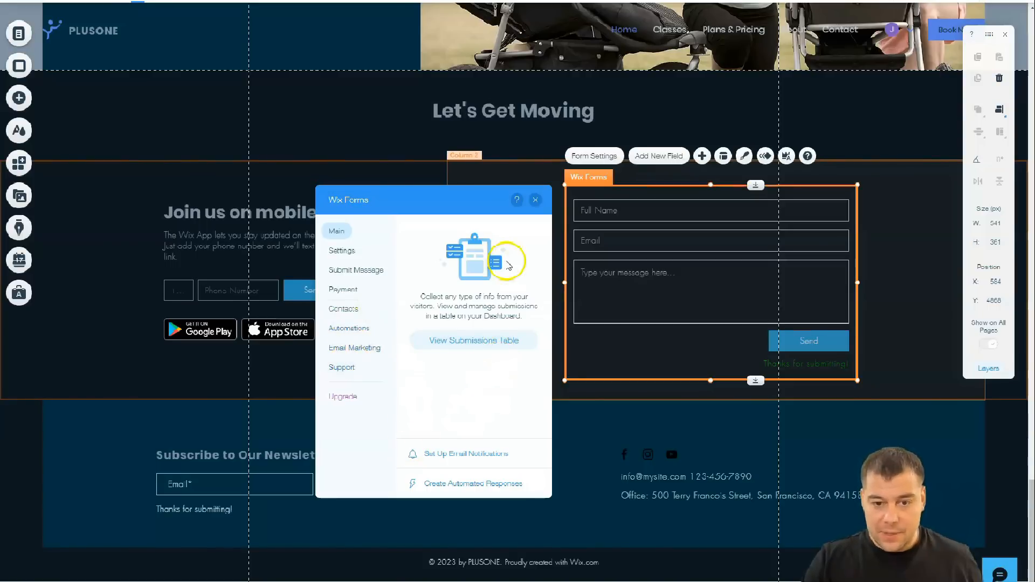
{"action": "left_click", "coordinate": [535, 200]}
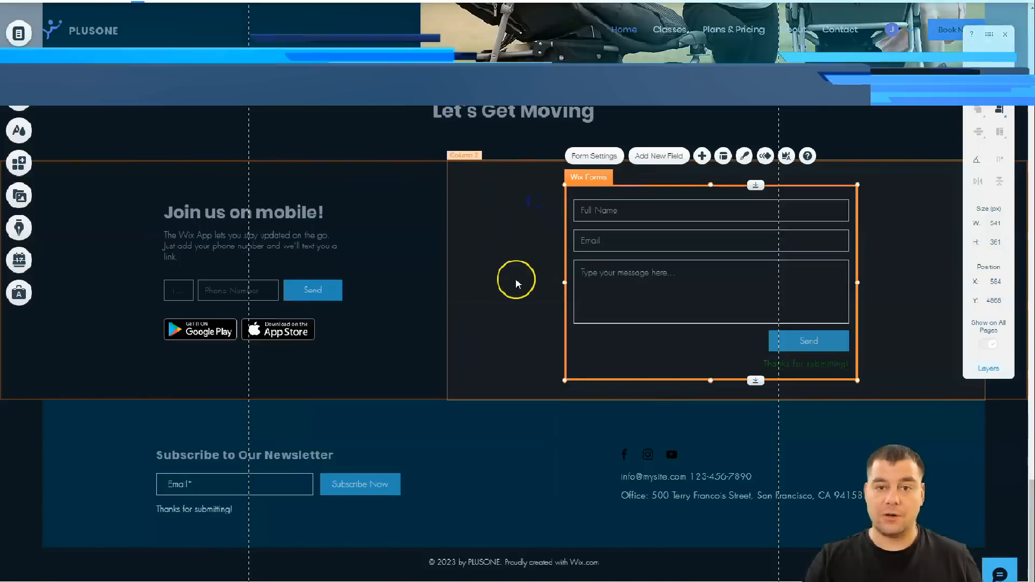